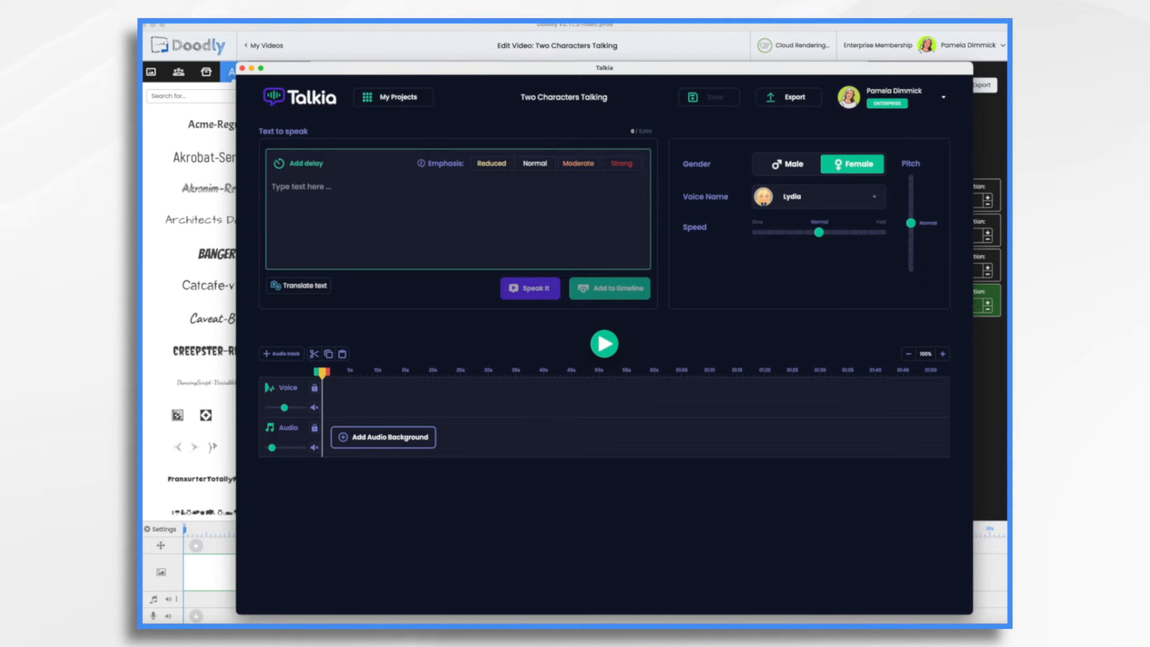
mouse_move(453, 73)
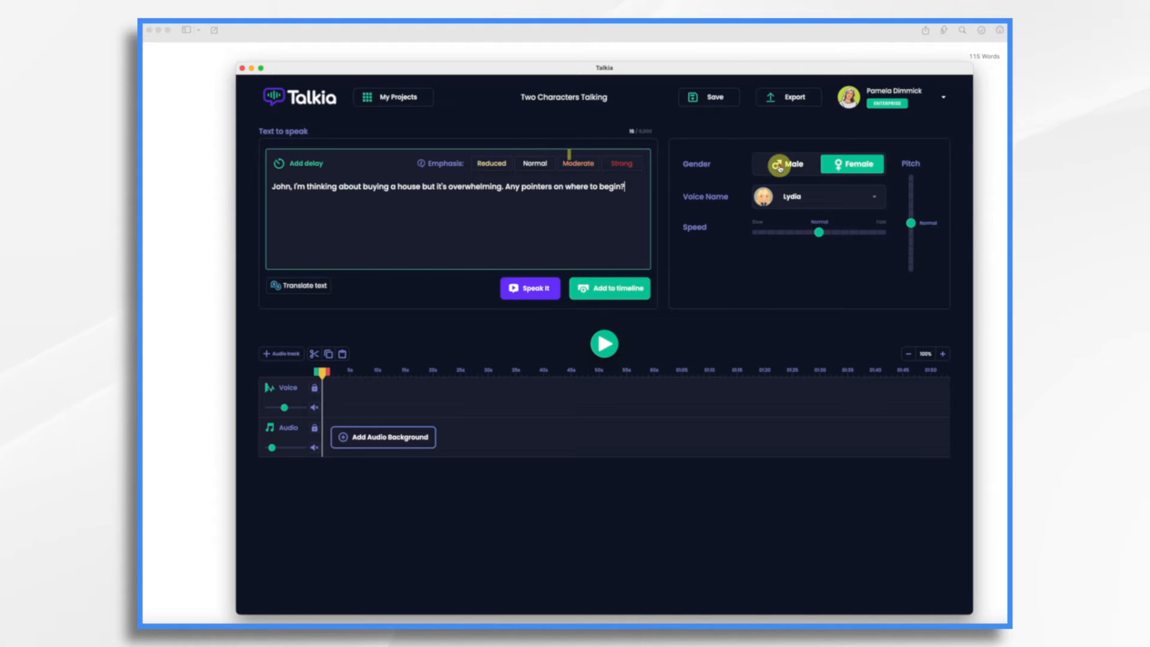
Switch to a male speaker and apply the Ryan voice from the Wavenet list.
left_click(784, 164)
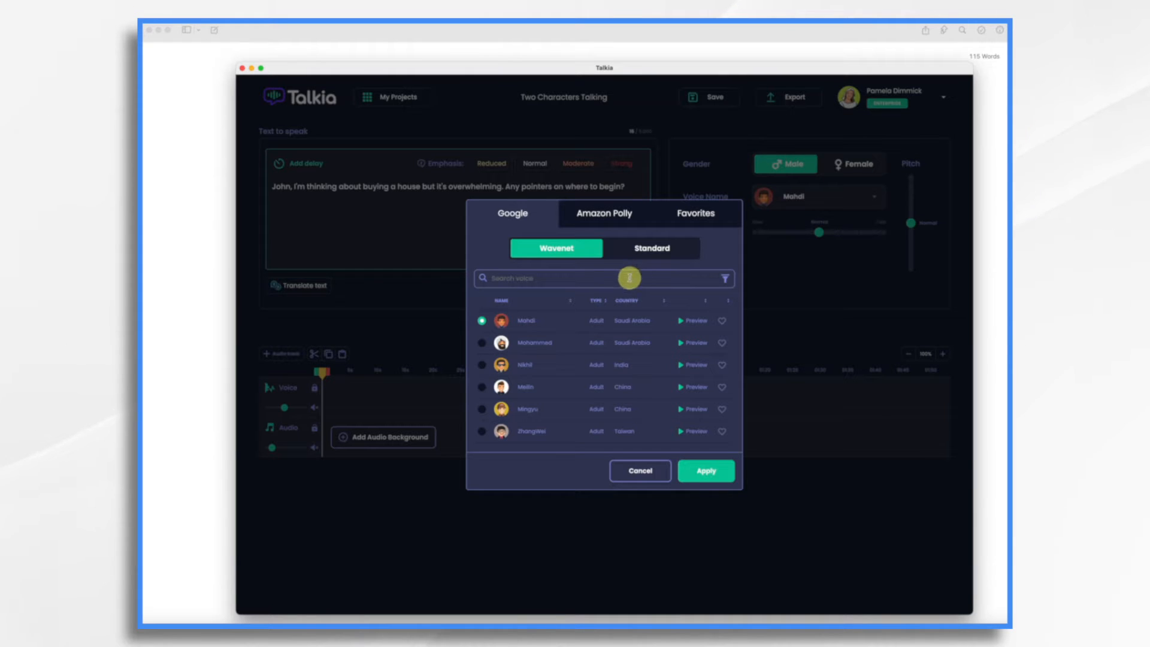
scroll("down", 3)
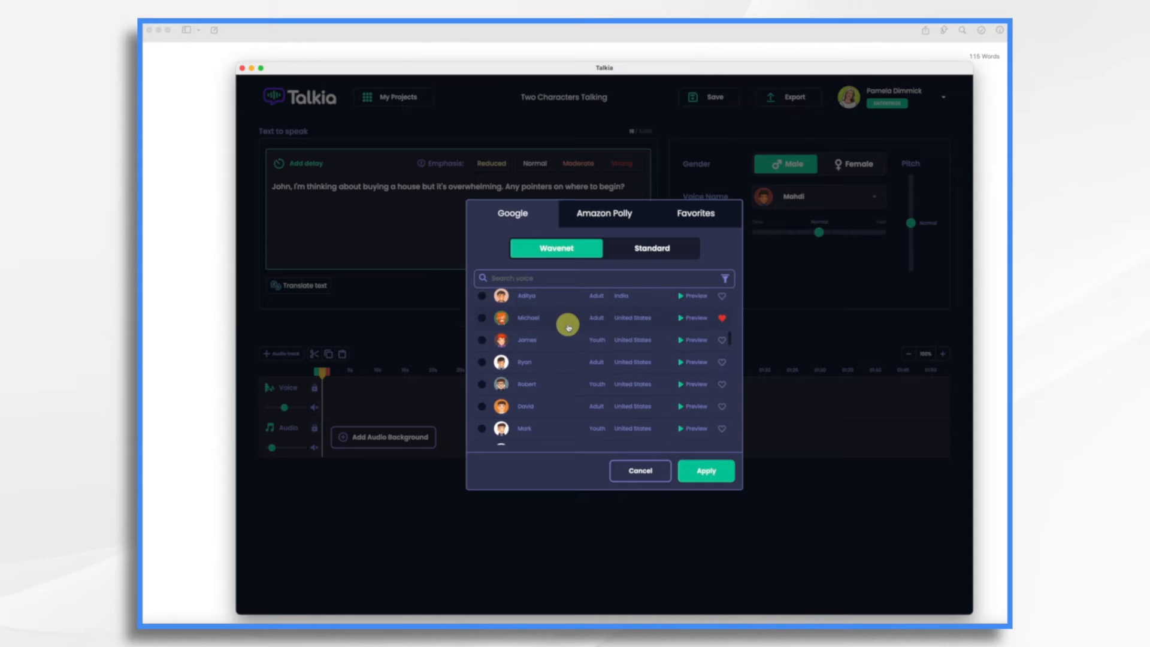
scroll("down", 3)
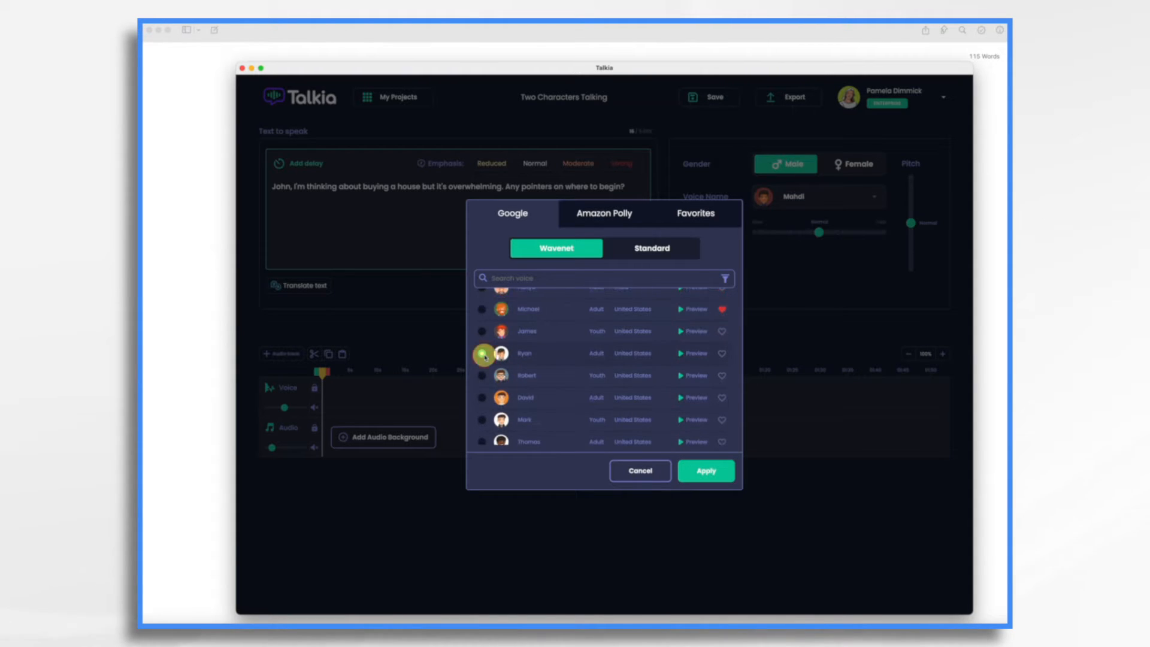
left_click(481, 352)
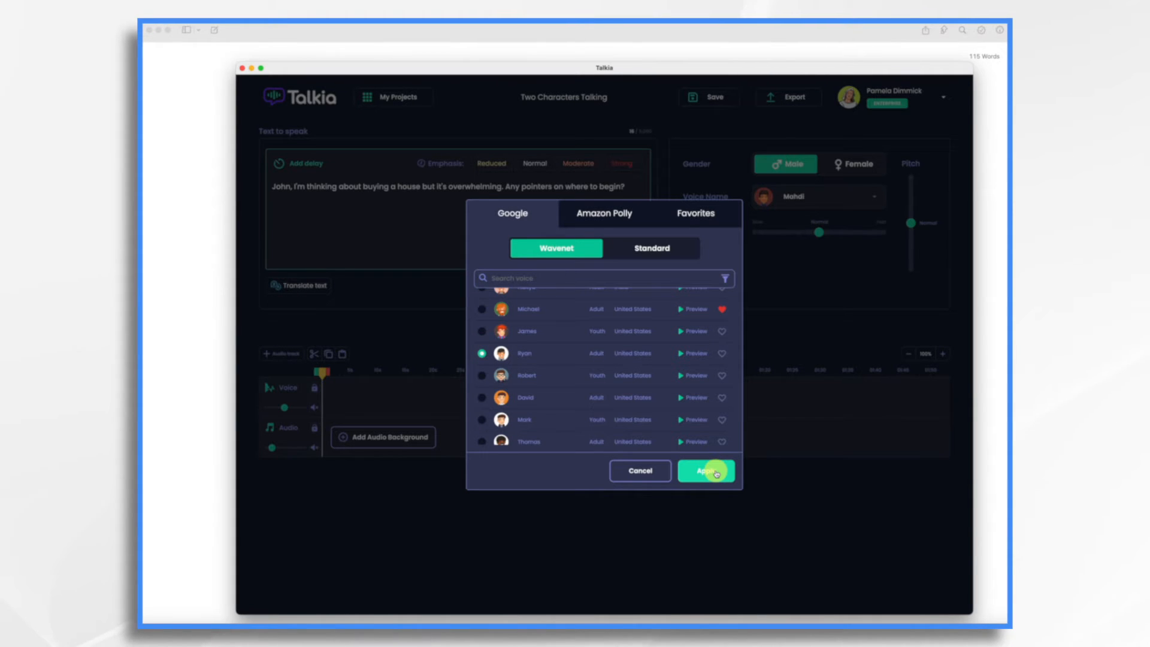
left_click(704, 469)
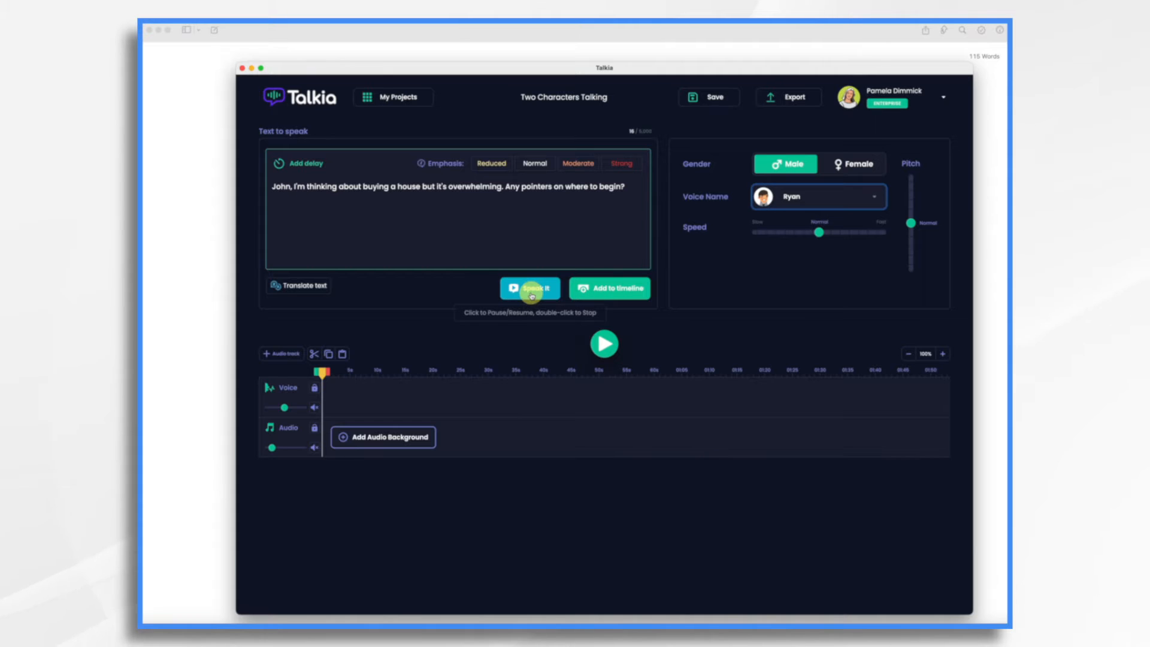
Preview the line, raise Ryan's speed slightly to about 1.12, and preview again.
left_click(530, 288)
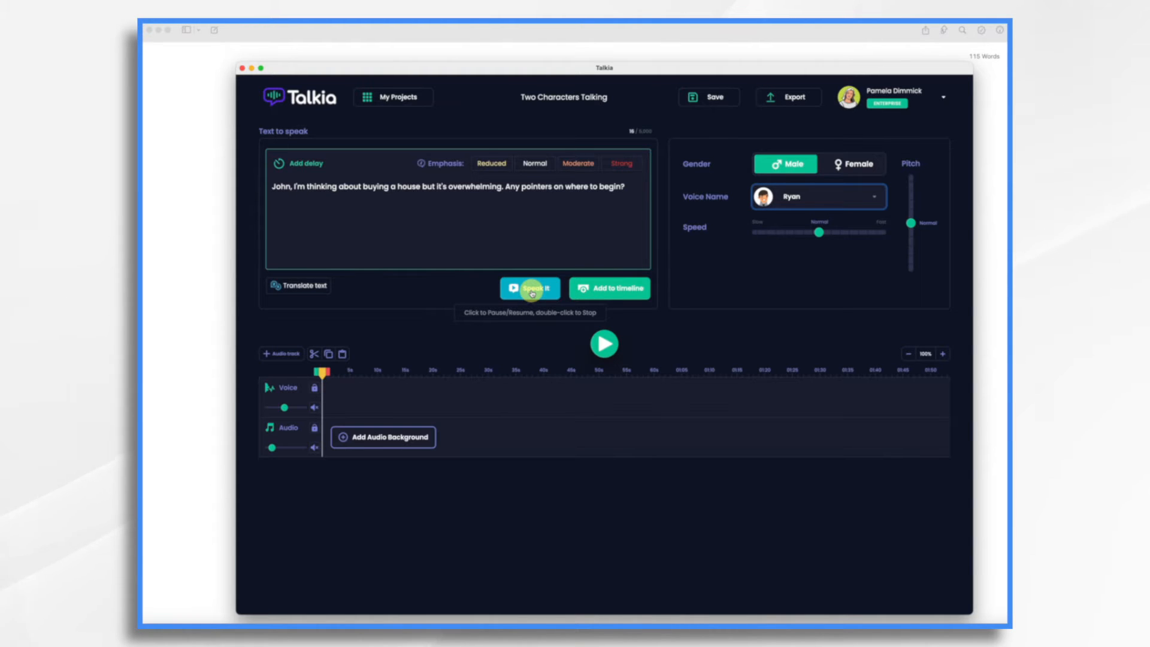
left_click(531, 288)
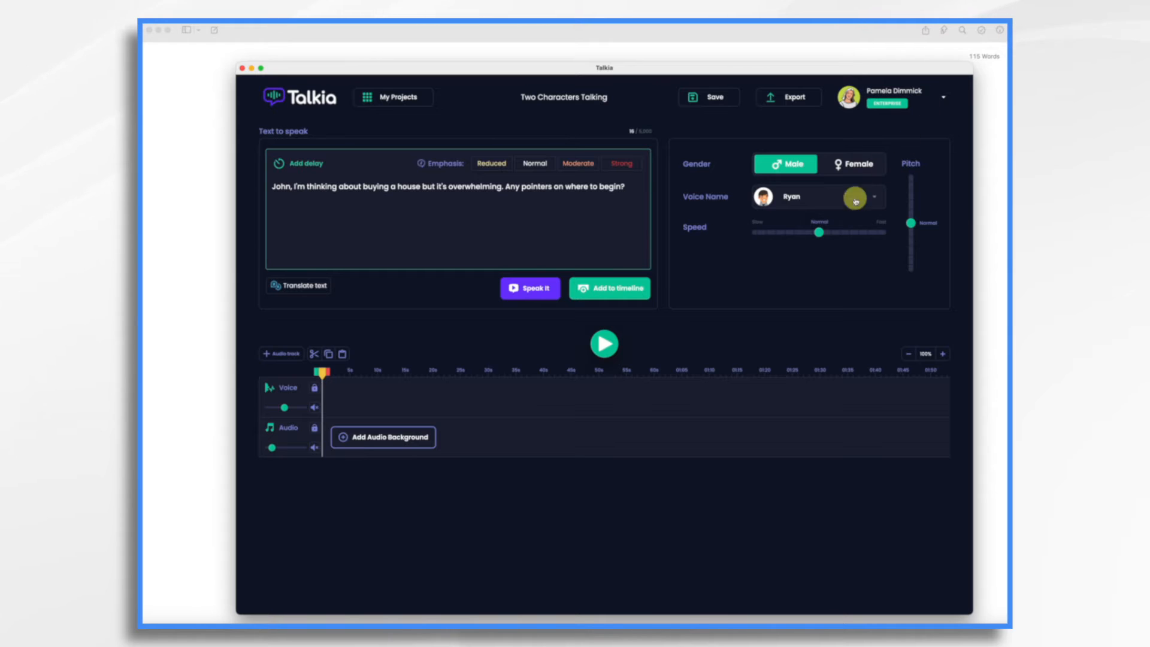
left_click_drag(819, 231, 826, 233)
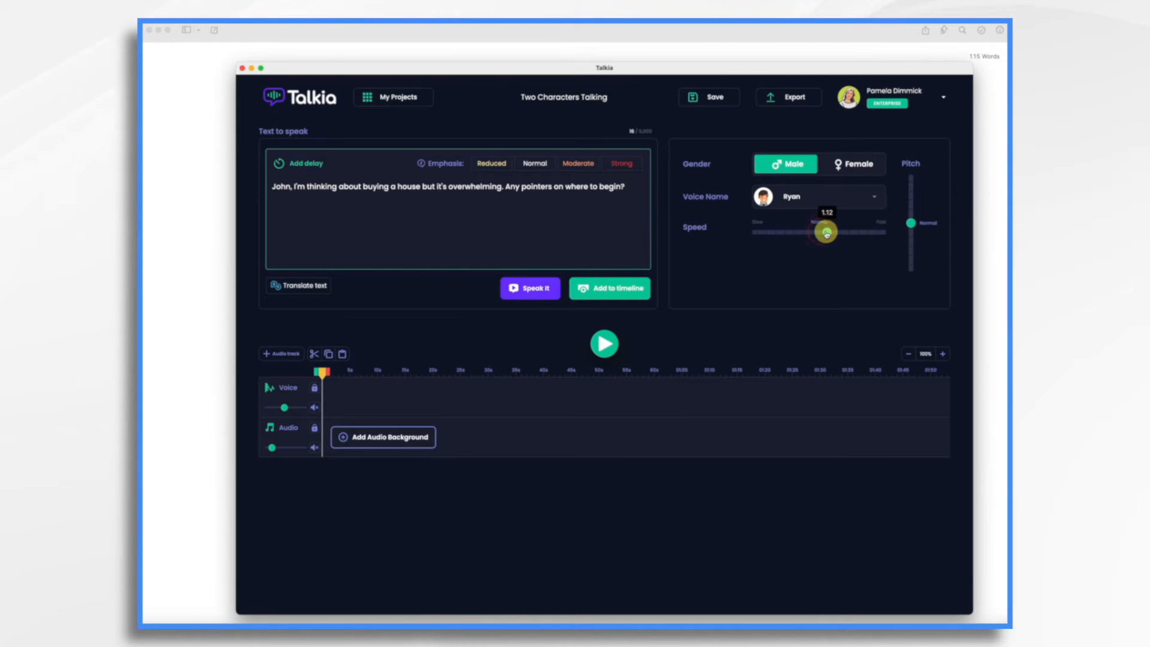
left_click(529, 288)
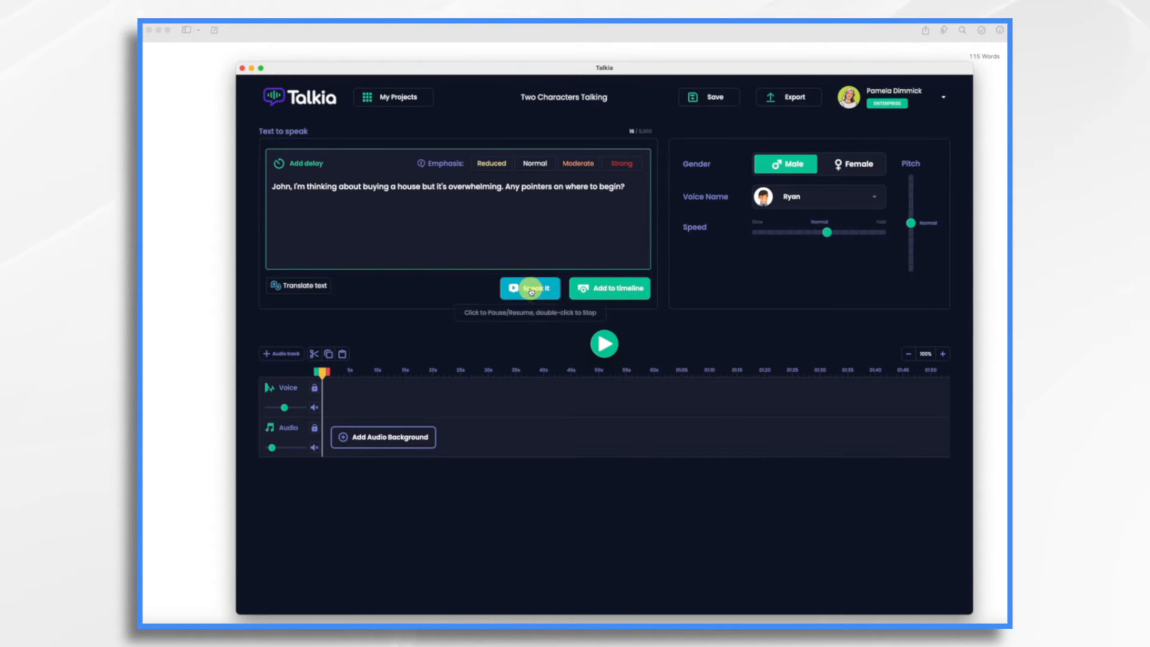
left_click(531, 288)
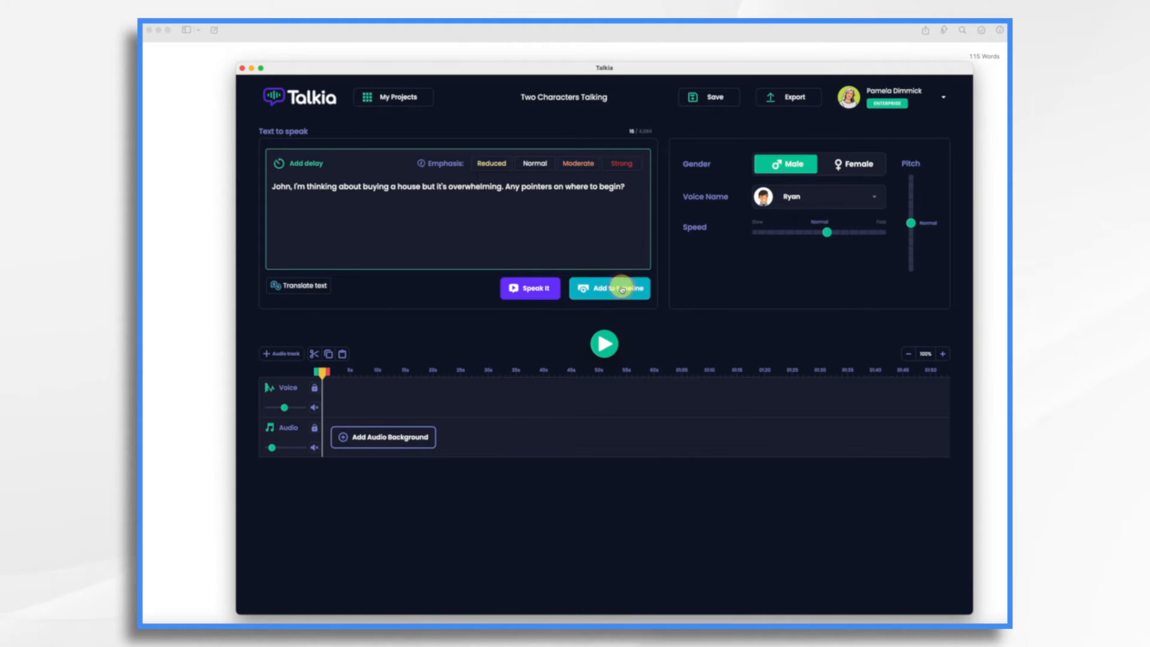
Add the house-buying question, mortgage follow-up and checklist-and-coffee remark as clips on the voice track.
left_click(610, 288)
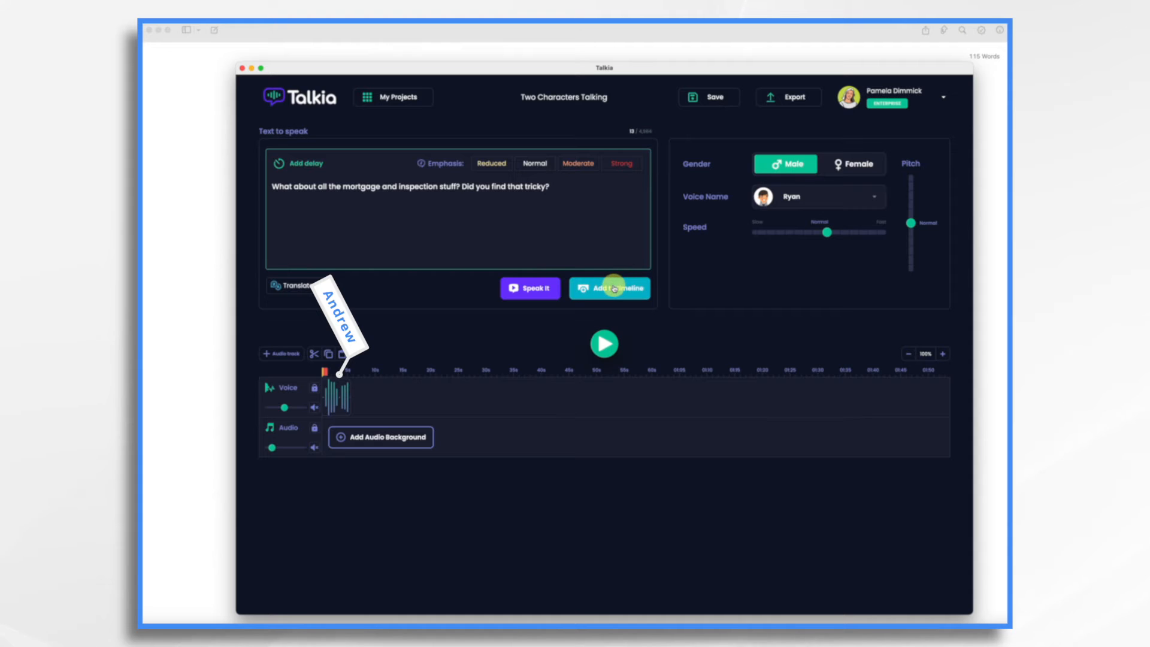
left_click(610, 287)
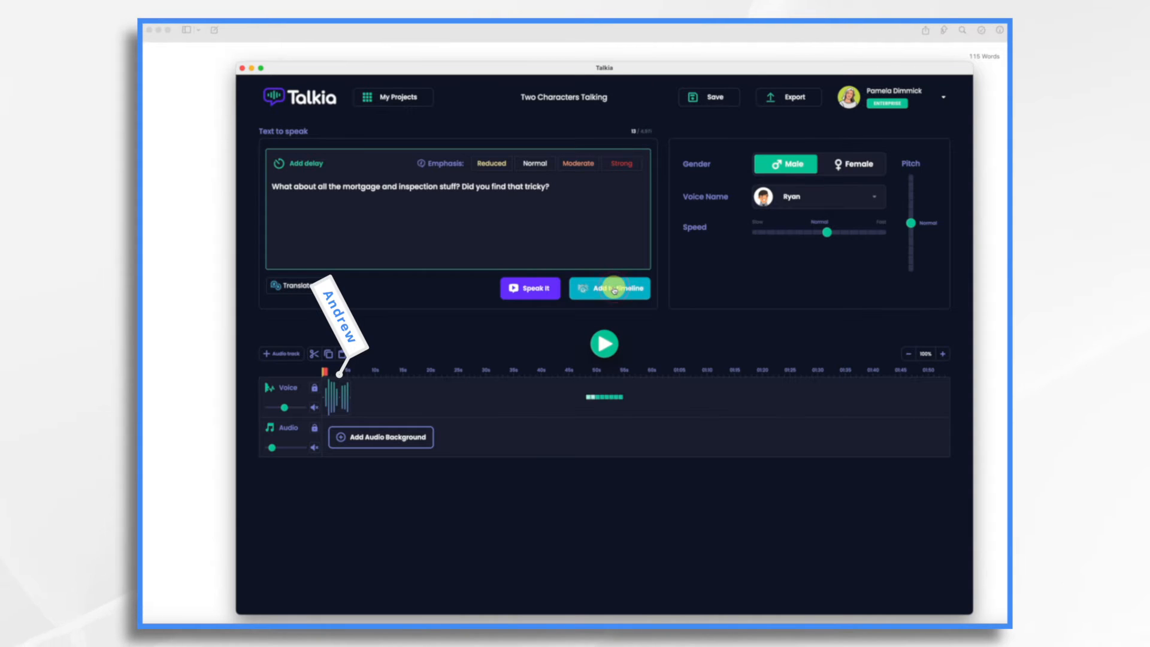
left_click(610, 288)
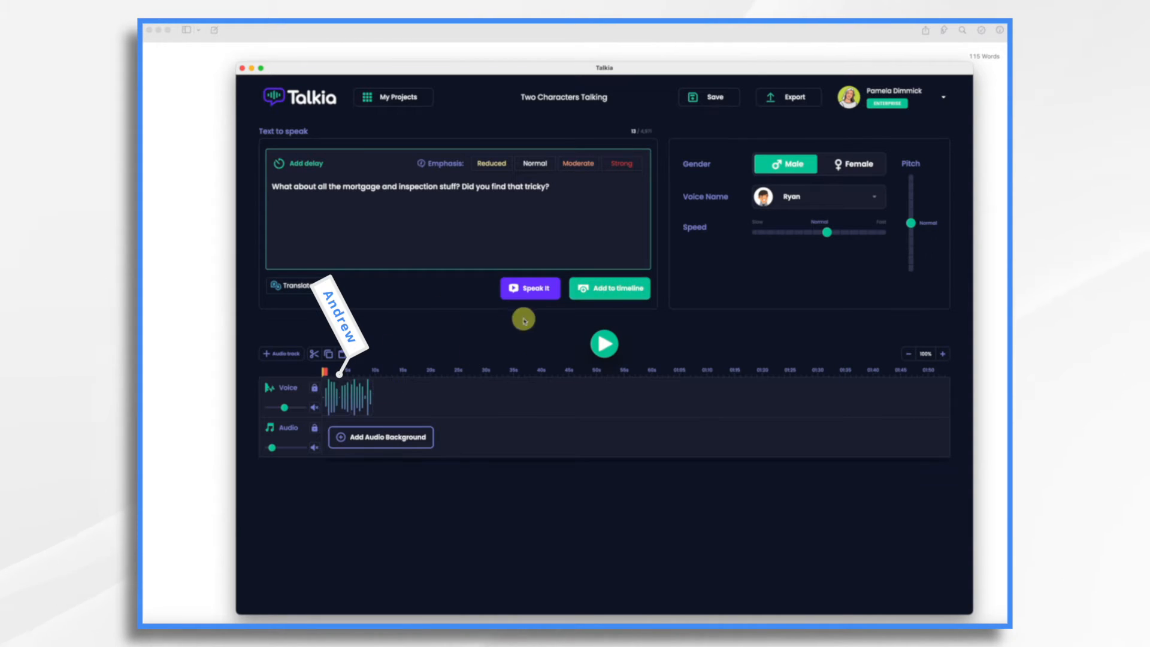
left_click(610, 287)
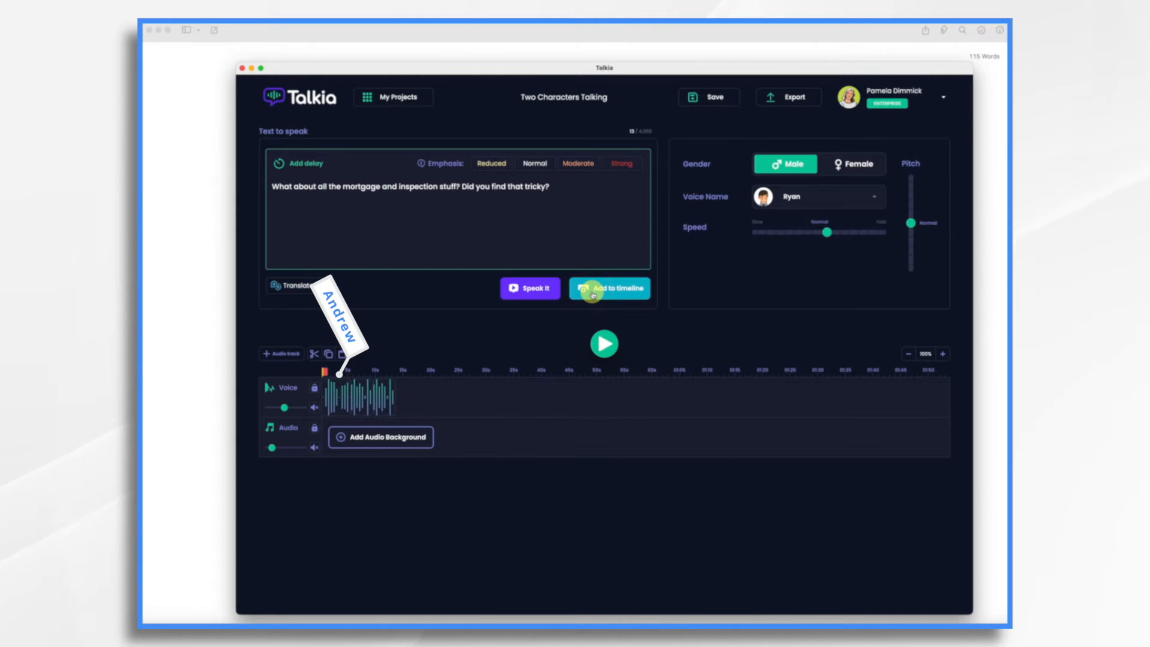
left_click(610, 287)
type("Sounds like I need a good checklist and maybe a stronger coffee blend!")
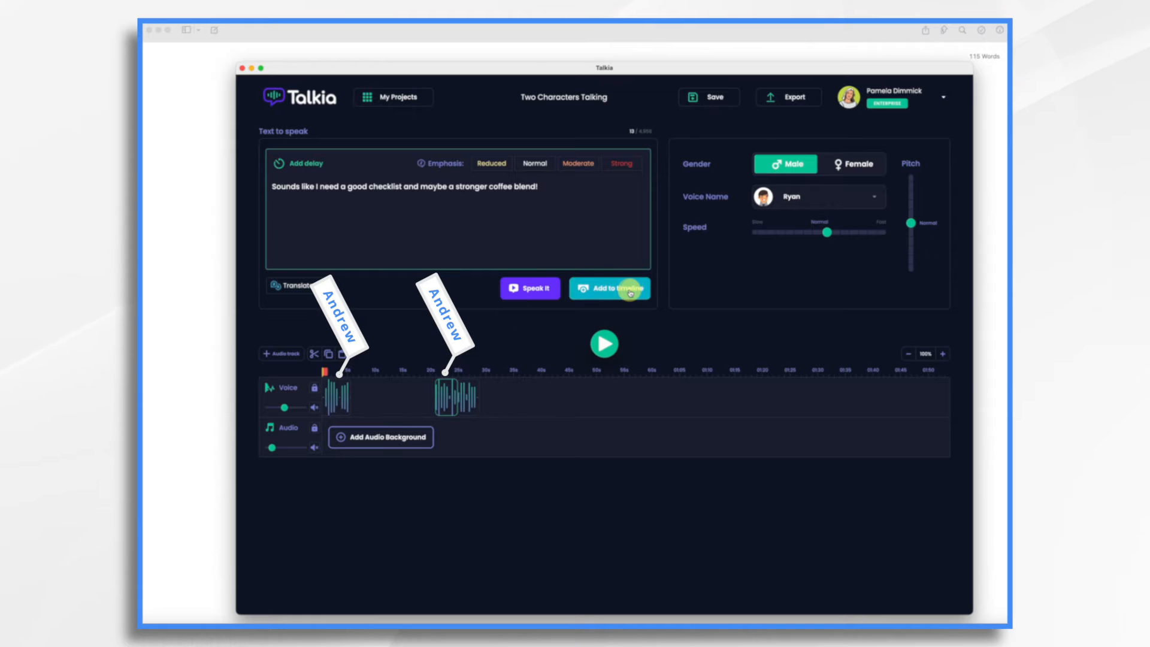
left_click(610, 289)
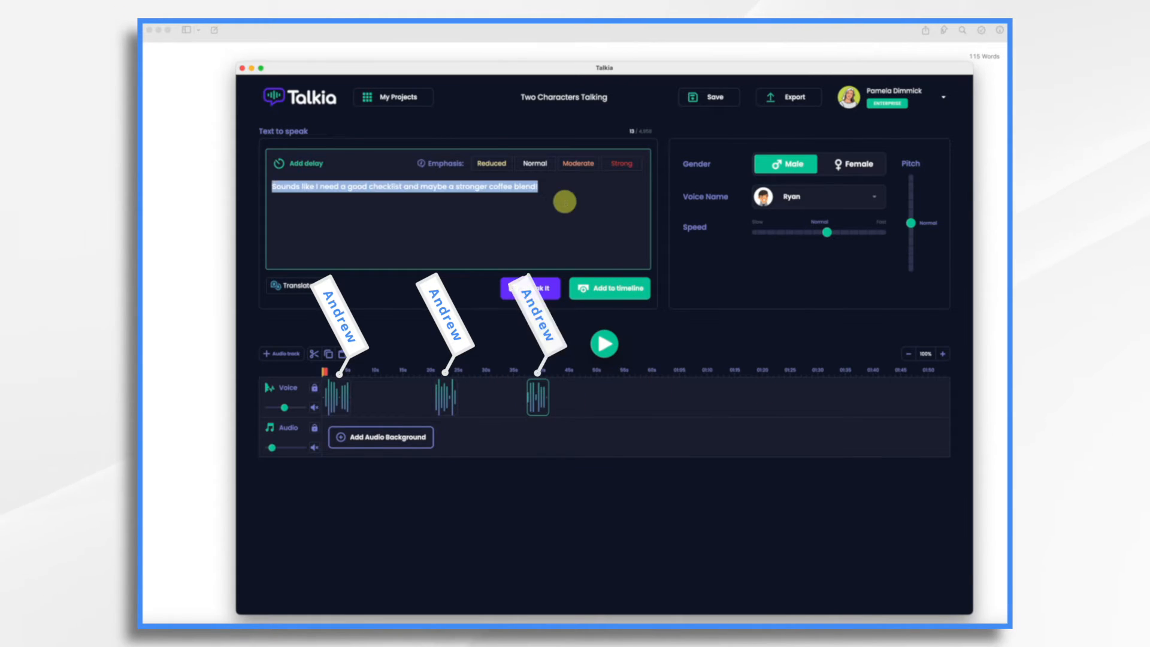
Enter the 'Totally get that, Andrew...' reply, voice it with Michael and add it to the track.
type("Totally get that, Andrew. Start simple: figure out what you can spend and what's essential for you.")
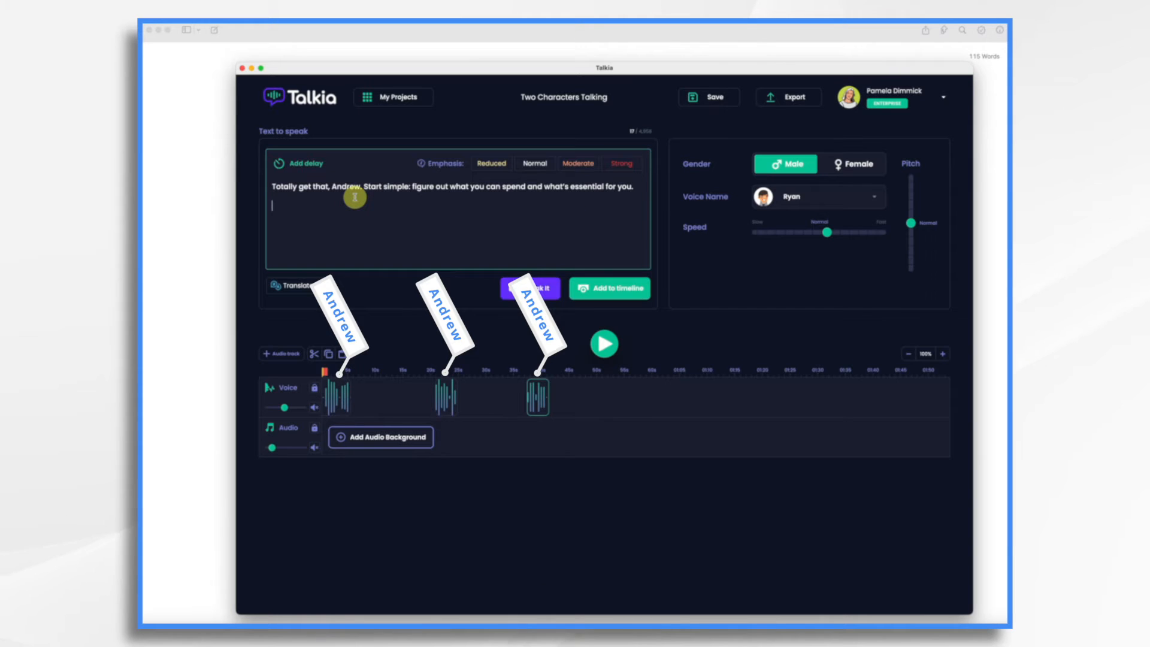
mouse_move(704, 136)
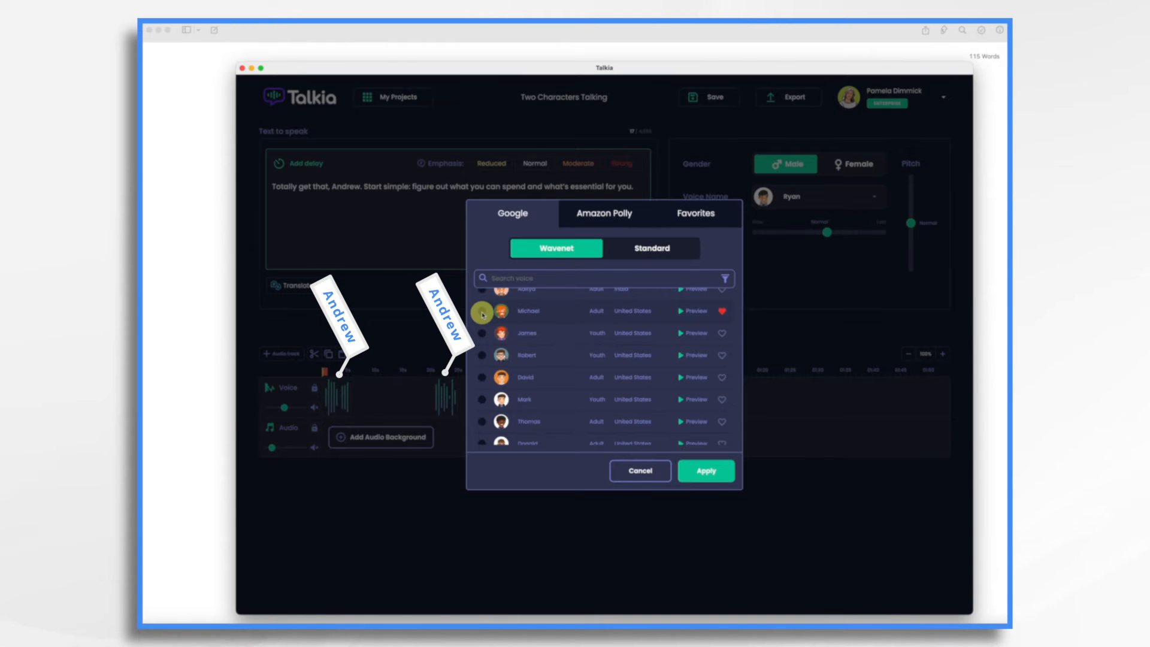
left_click(705, 470)
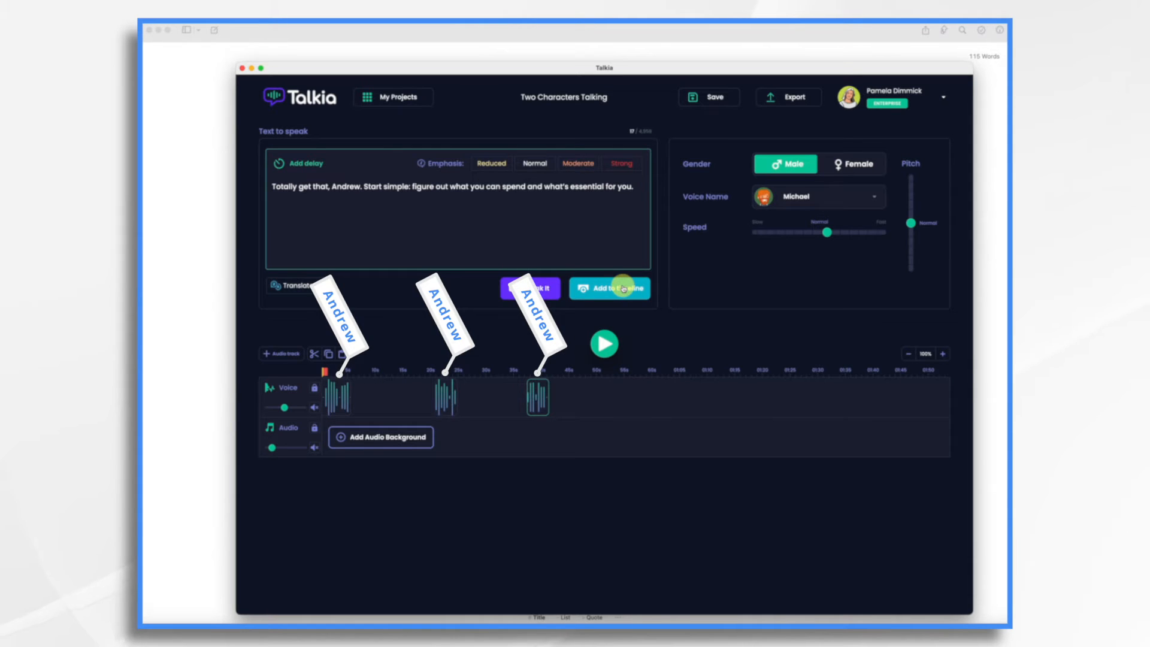
left_click(610, 287)
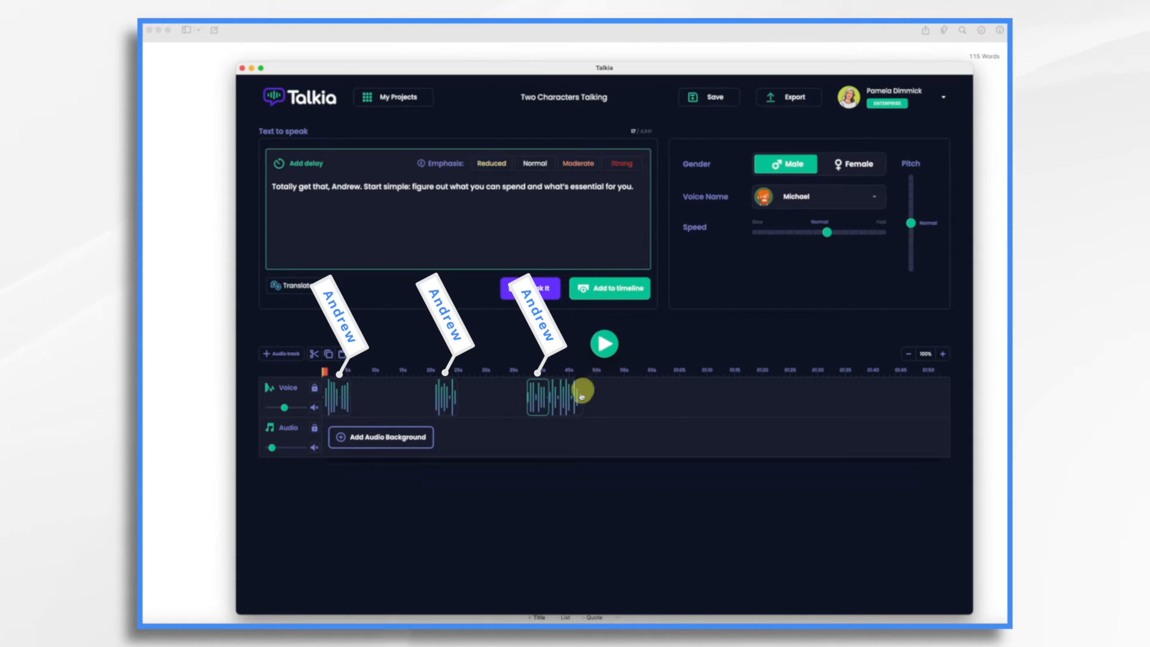
Drag the reply clip in right after the opening line and close the gaps between clips.
left_click_drag(584, 394, 565, 403)
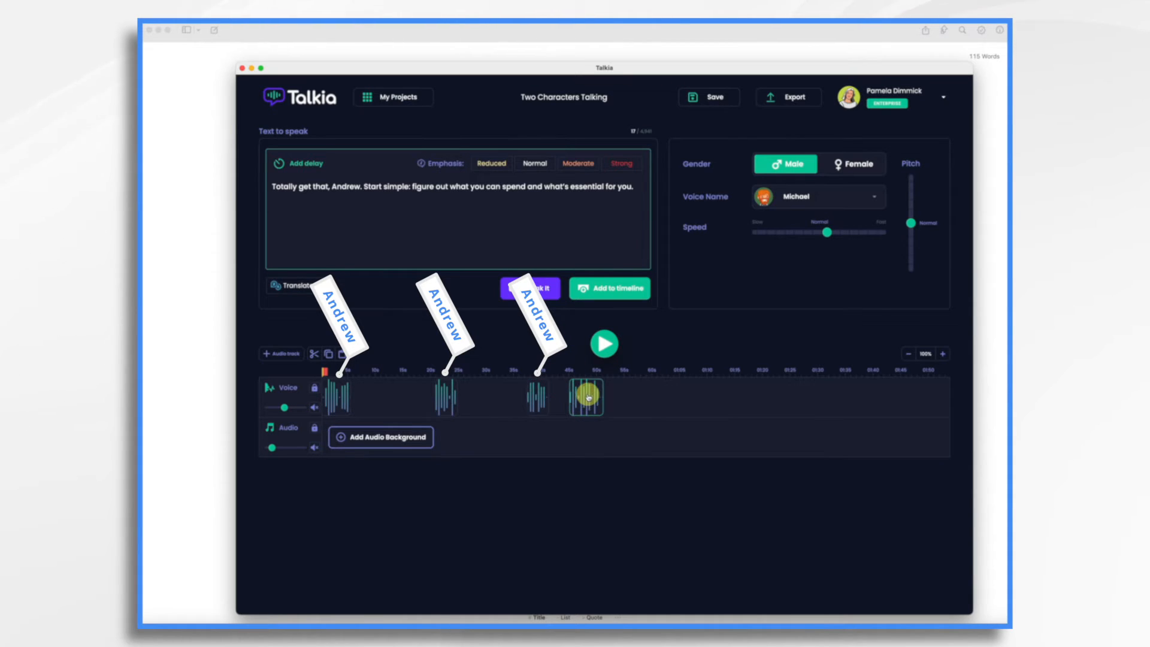
left_click_drag(588, 396, 381, 396)
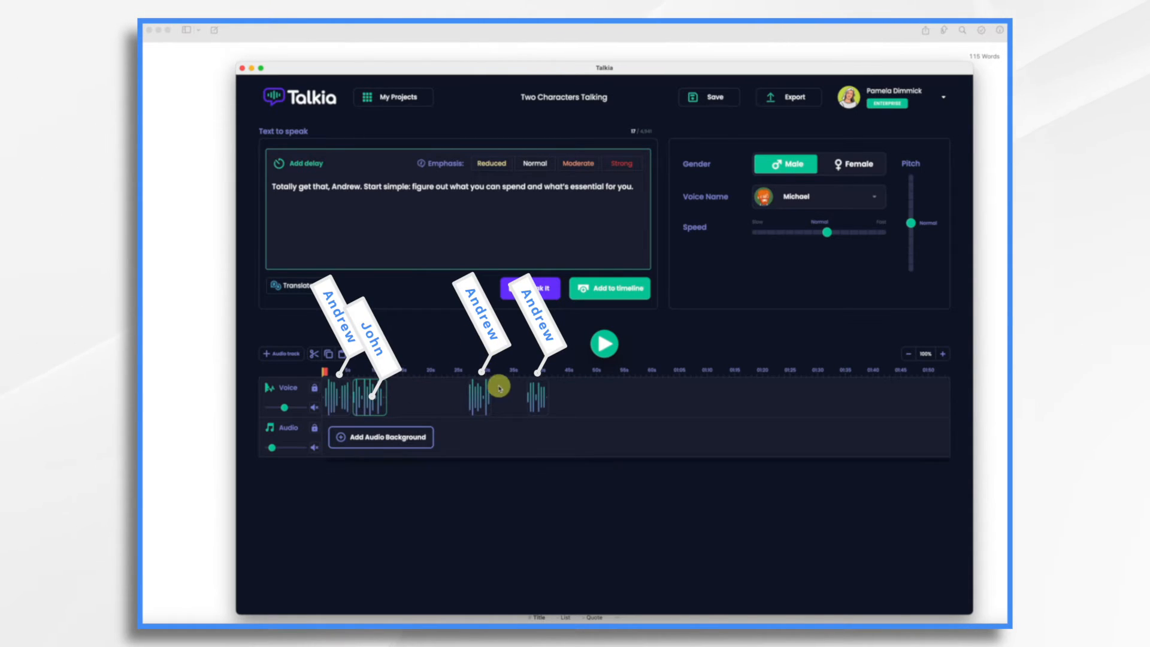
left_click_drag(498, 389, 436, 397)
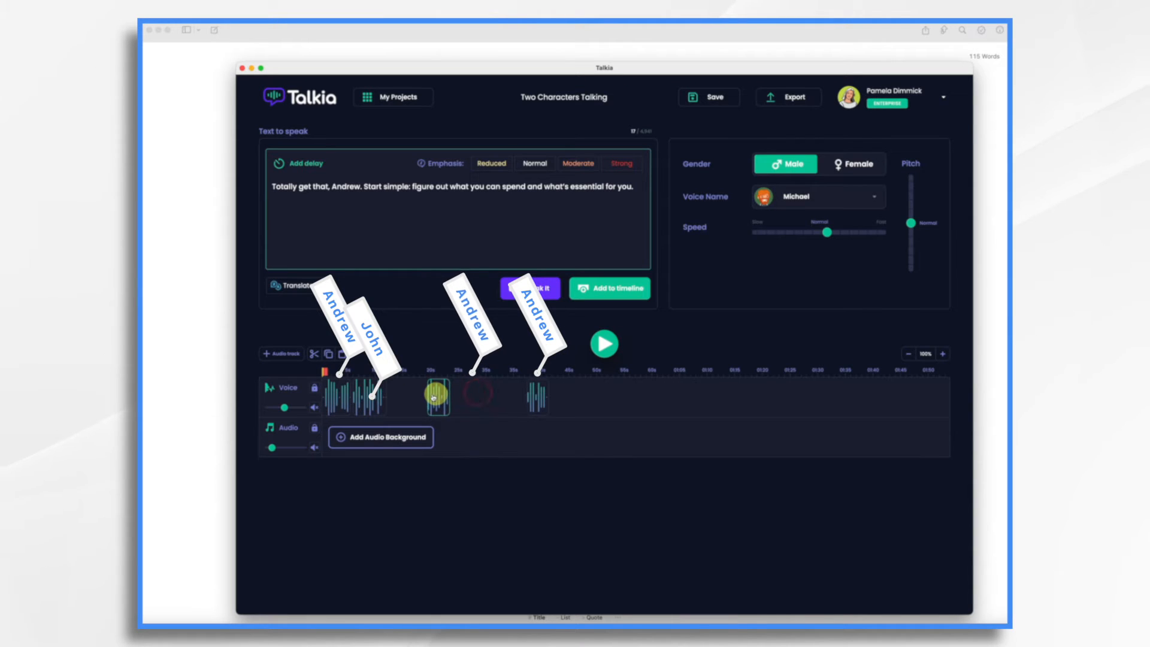
left_click_drag(436, 397, 393, 396)
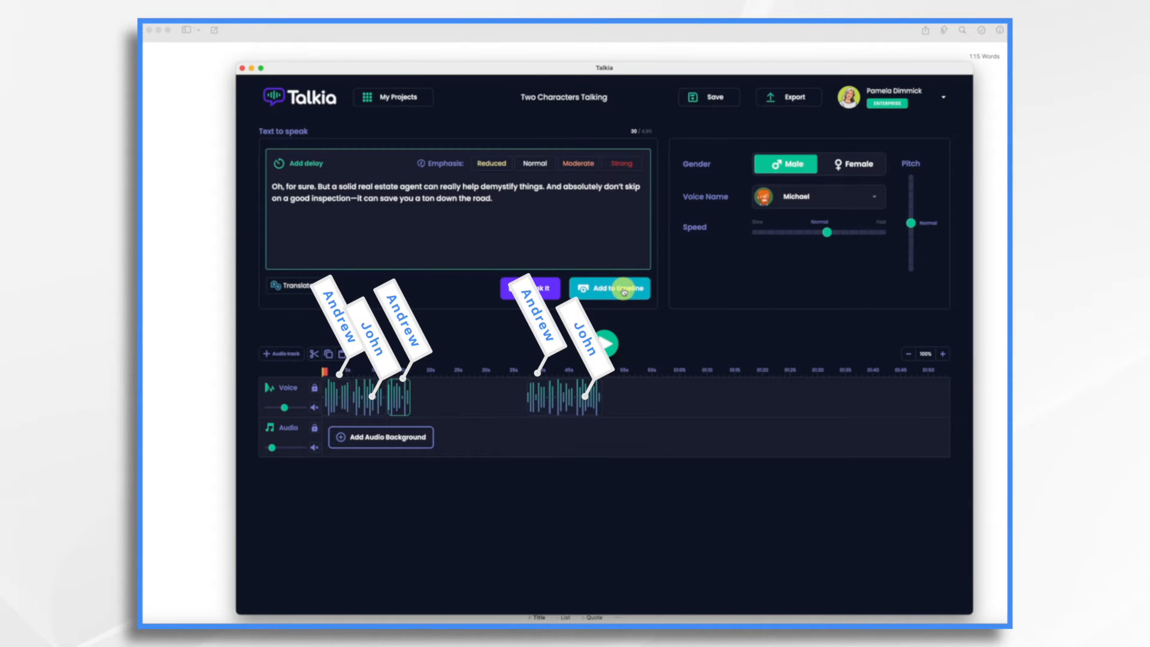
Add the real-estate-agent and coffee replies so six clips alternate between the two speakers.
left_click(530, 287)
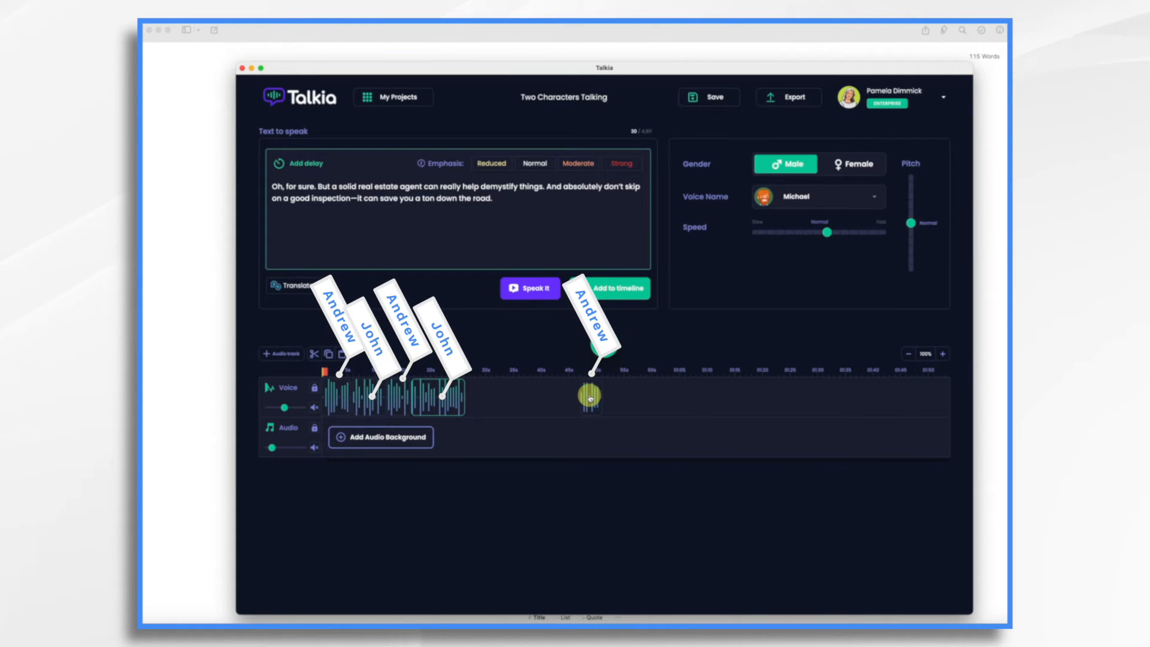
left_click(610, 287)
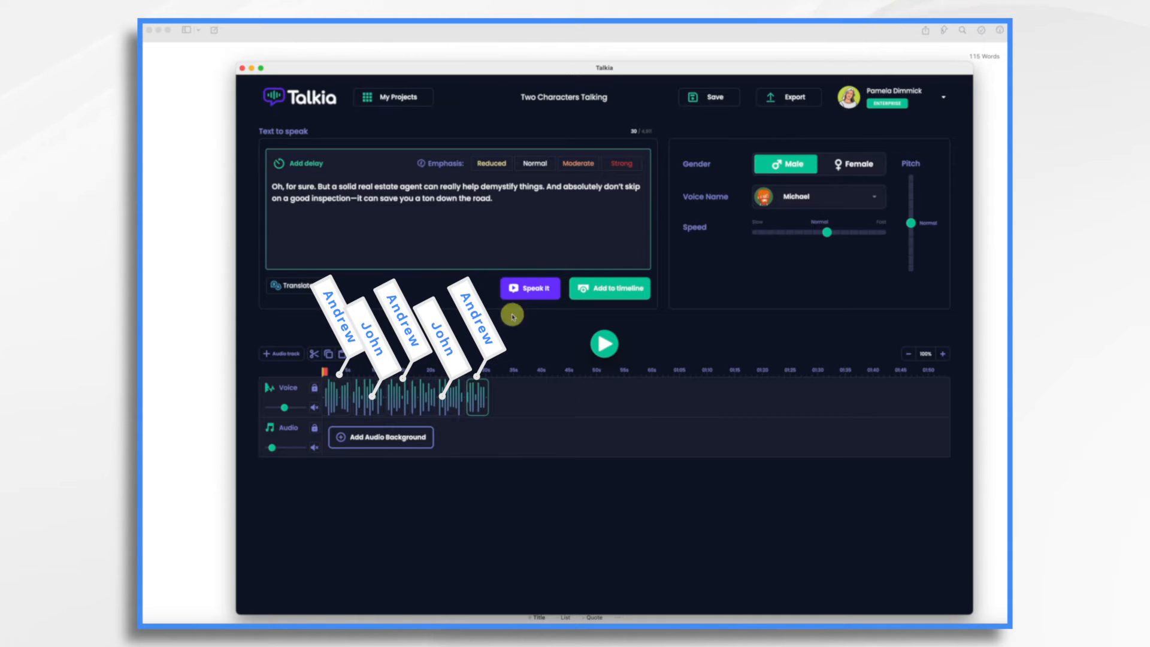
left_click(459, 220)
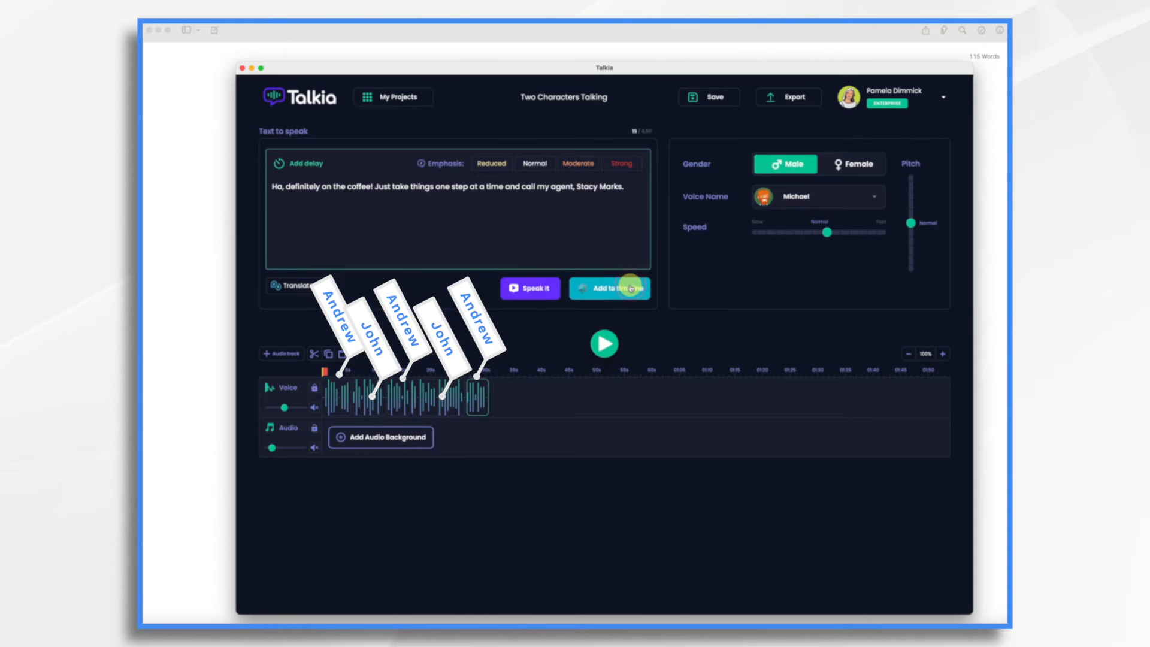
left_click(610, 288)
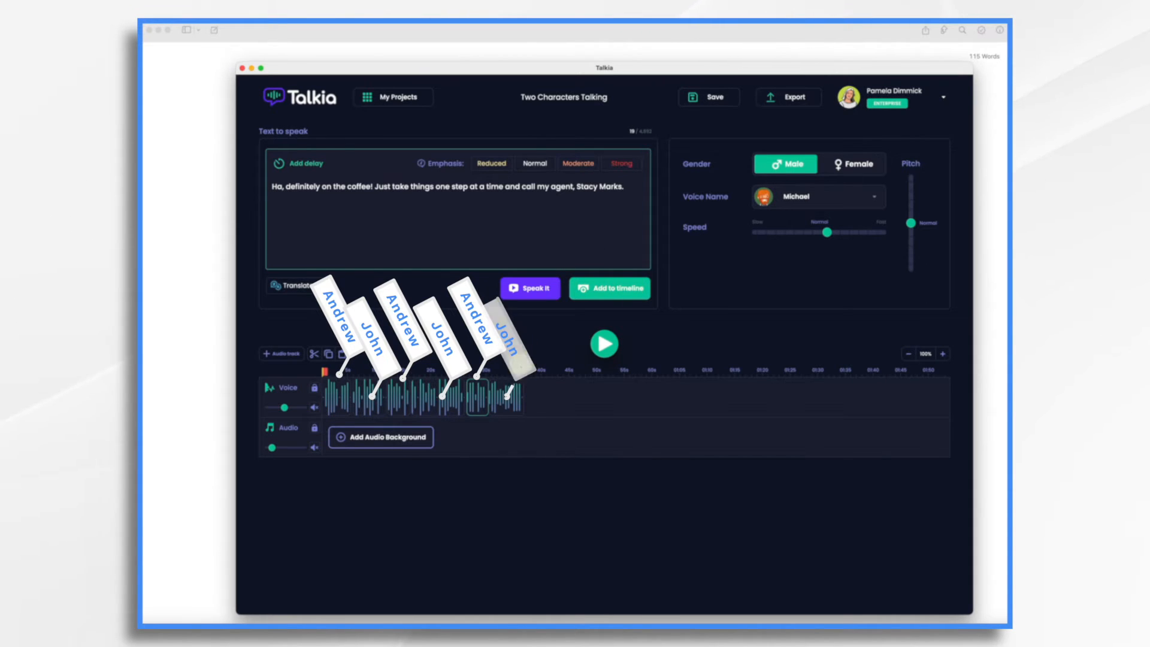
left_click(530, 288)
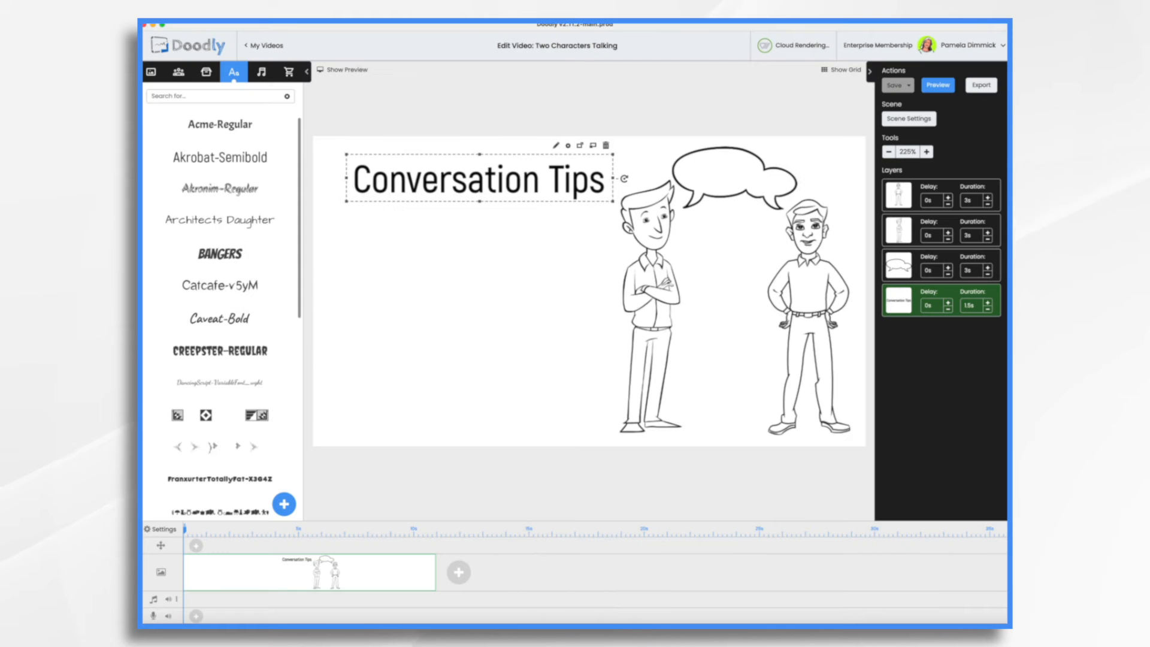
mouse_move(523, 285)
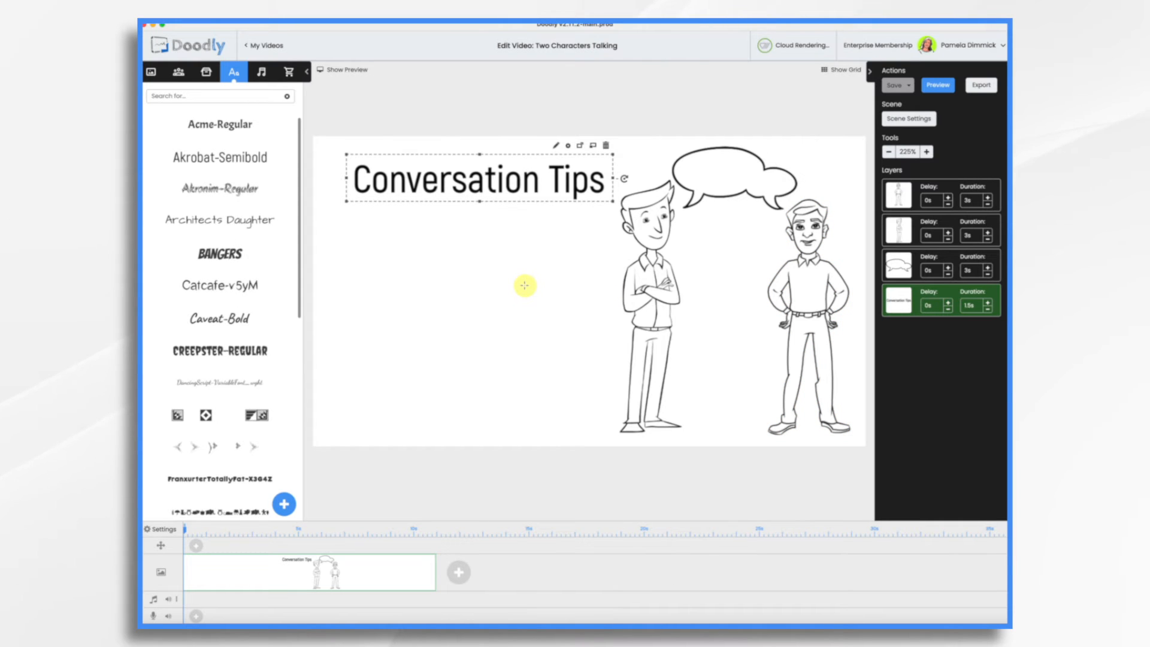
From the Talkia audio source, add the Two Characters Talking file to the soundtrack.
left_click(262, 72)
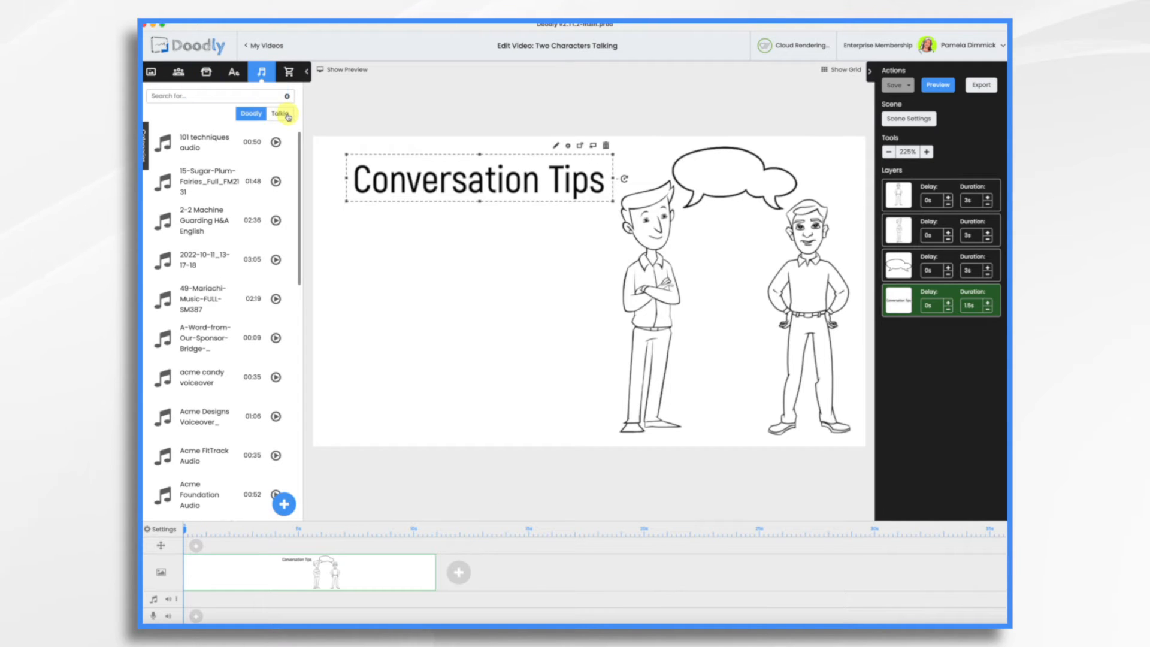
left_click(281, 114)
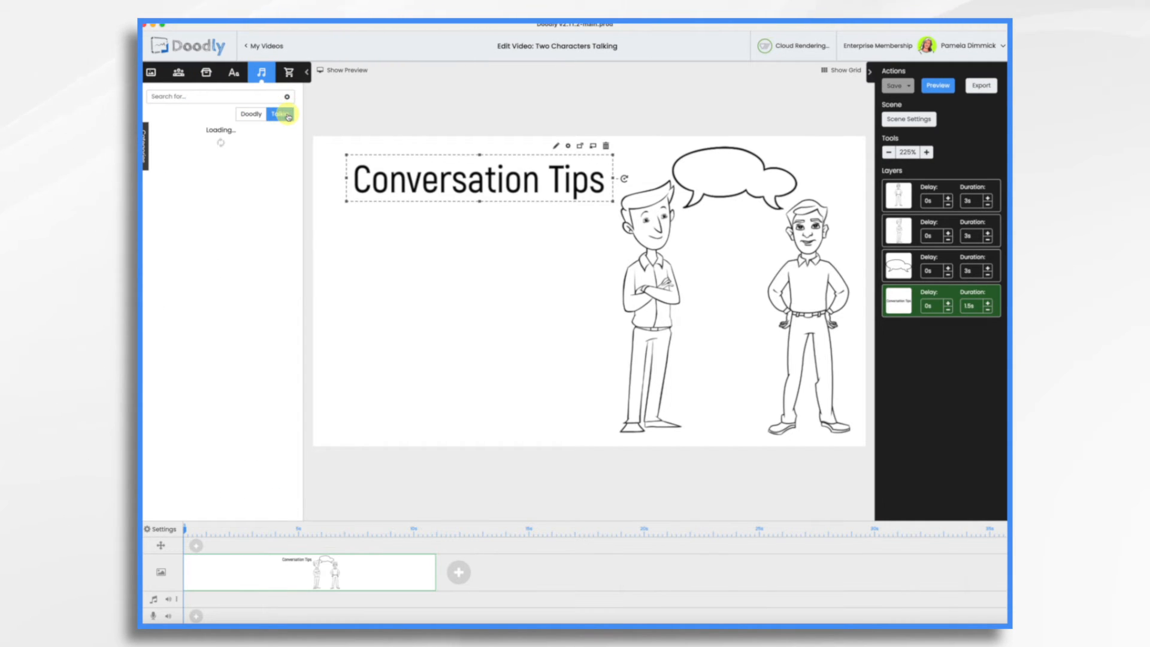
left_click(279, 114)
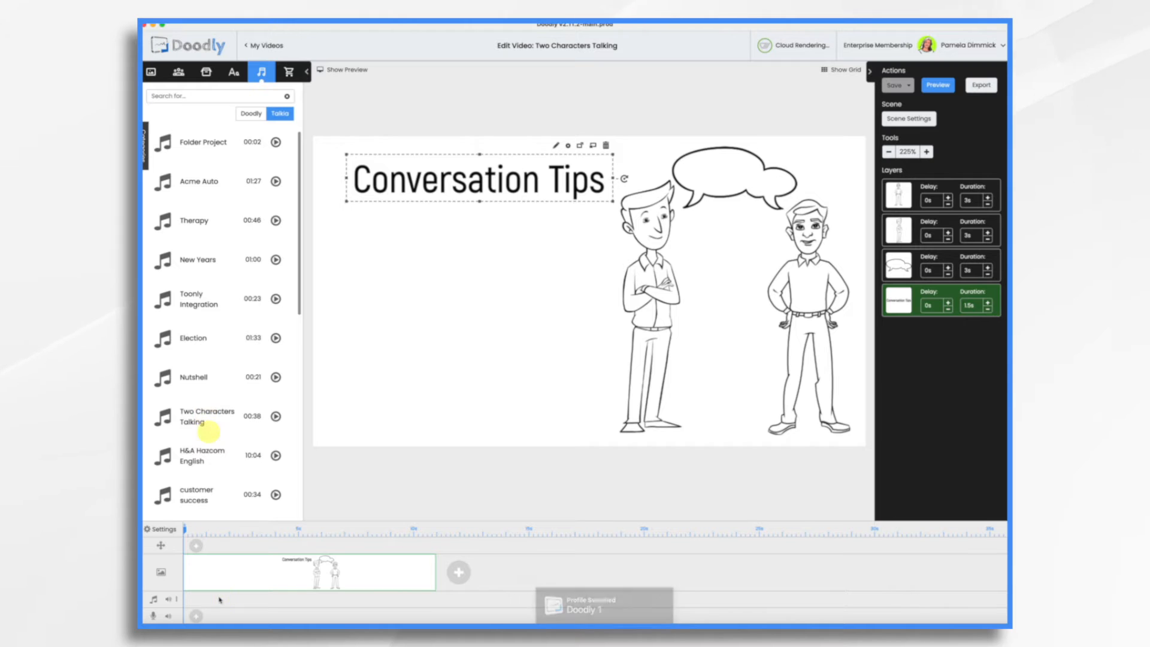
left_click(206, 417)
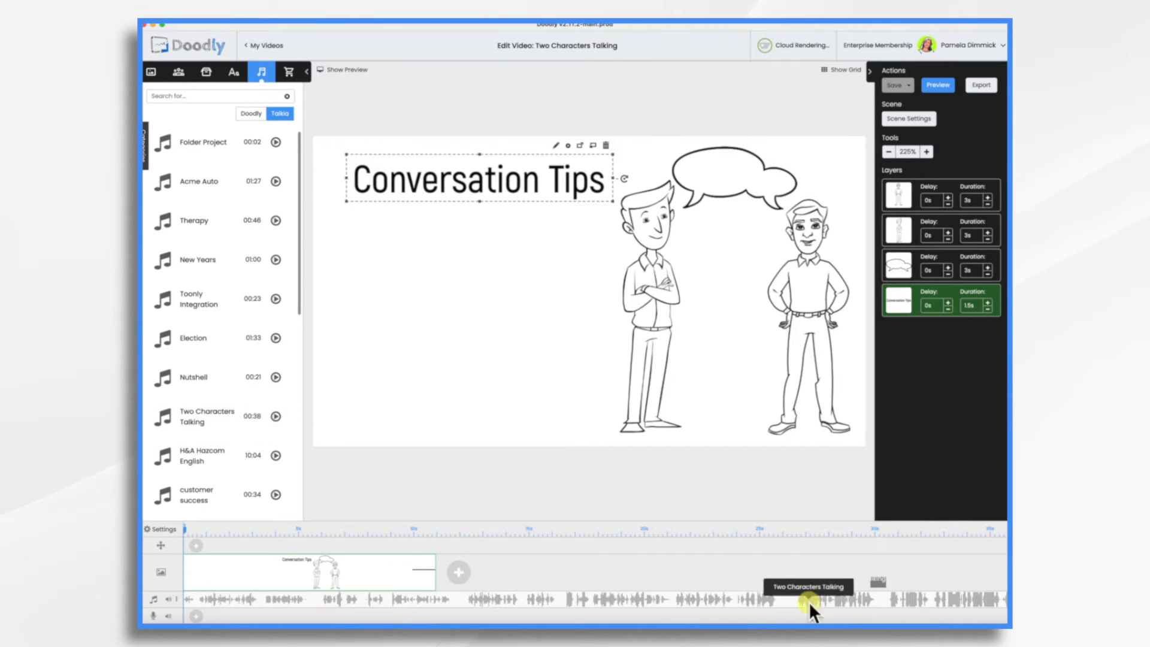
left_click(177, 72)
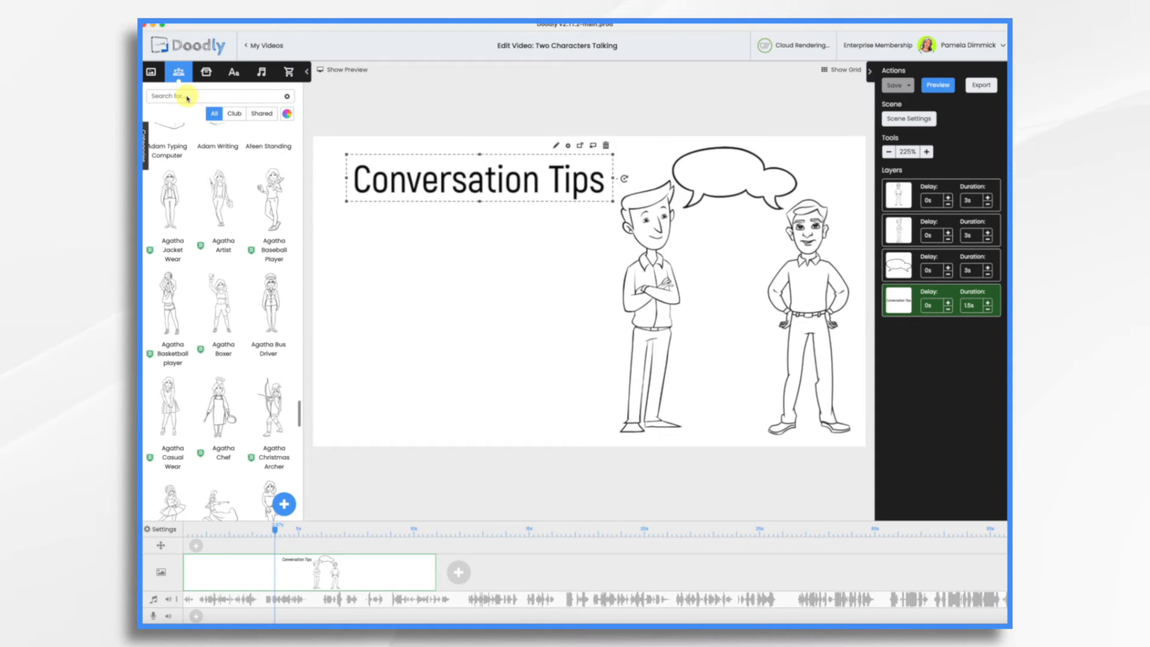
Search the character library for 'hands' poses, scroll the results, then search 'john'.
type("hands")
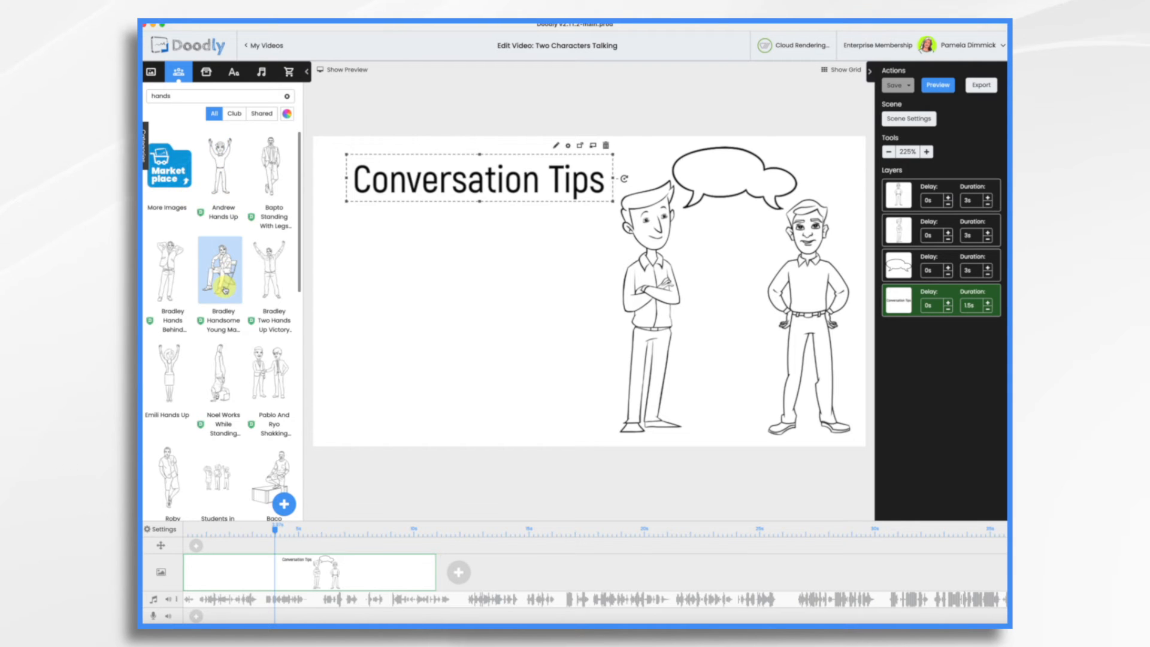
scroll("down", 3)
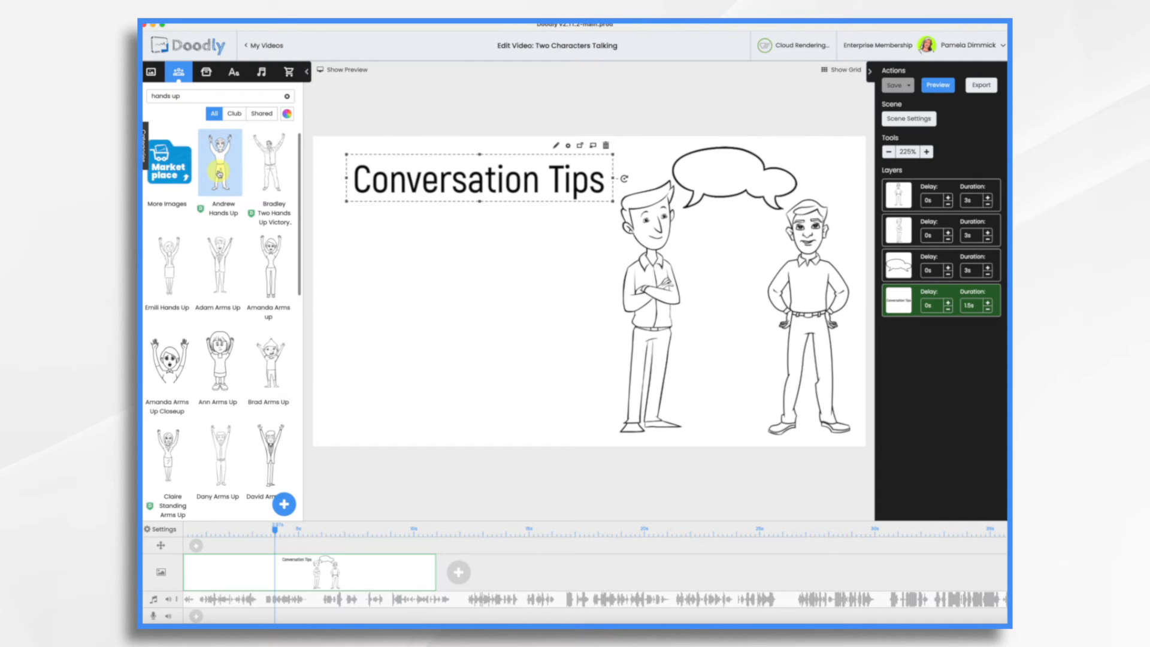
scroll("down", 3)
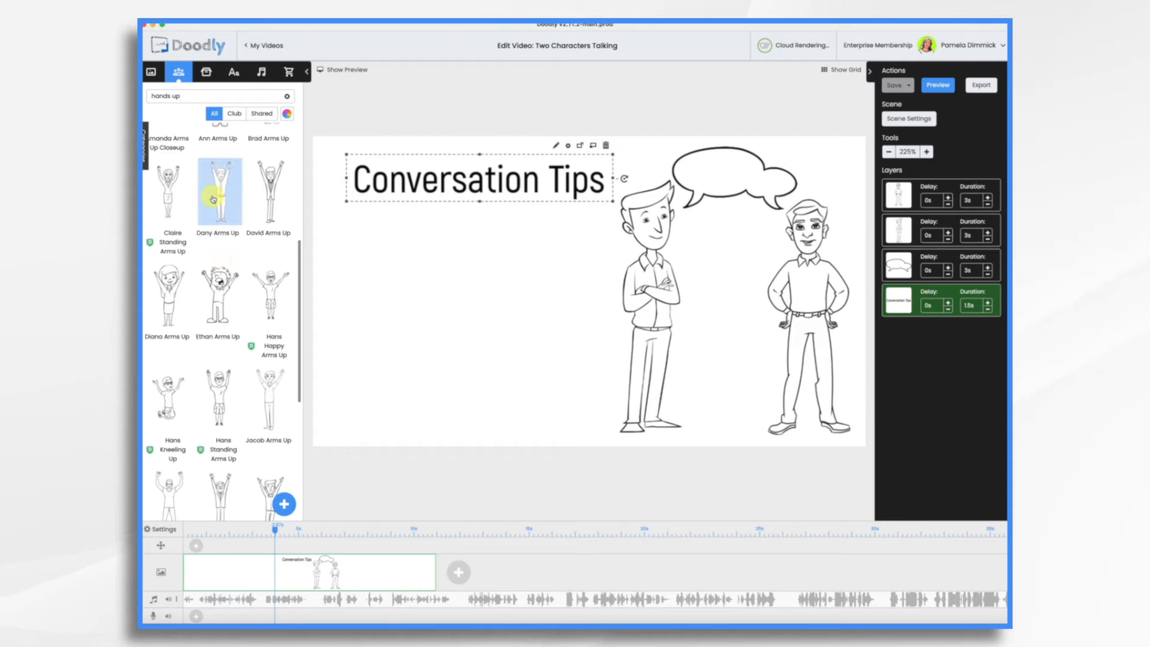
scroll("down", 3)
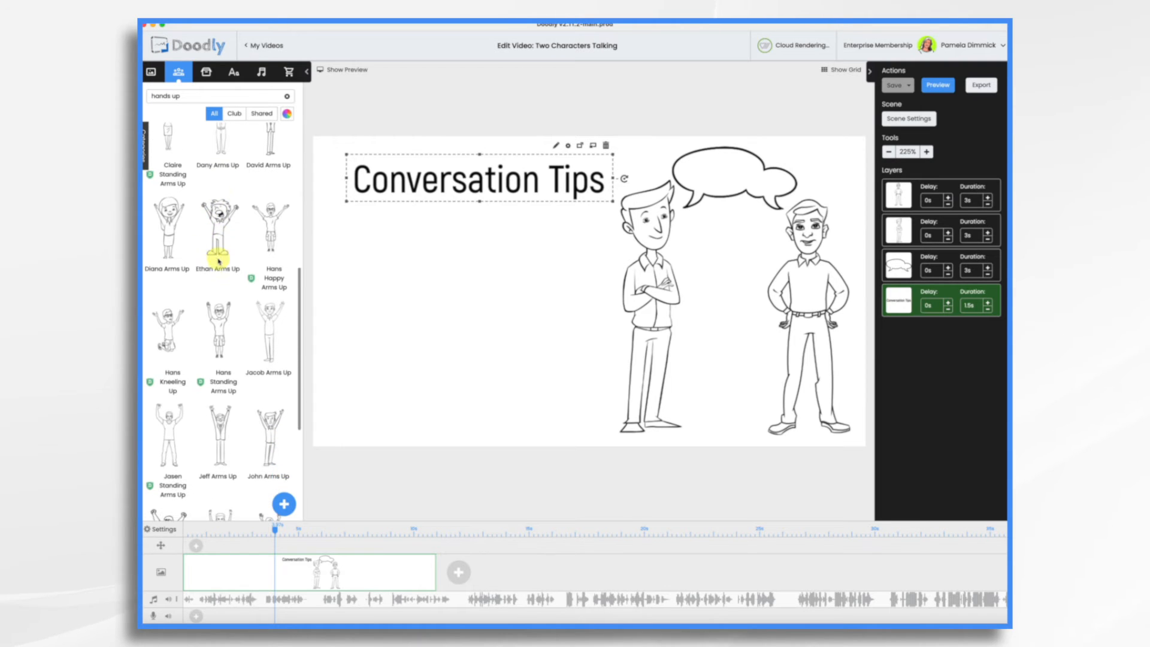
scroll("down", 3)
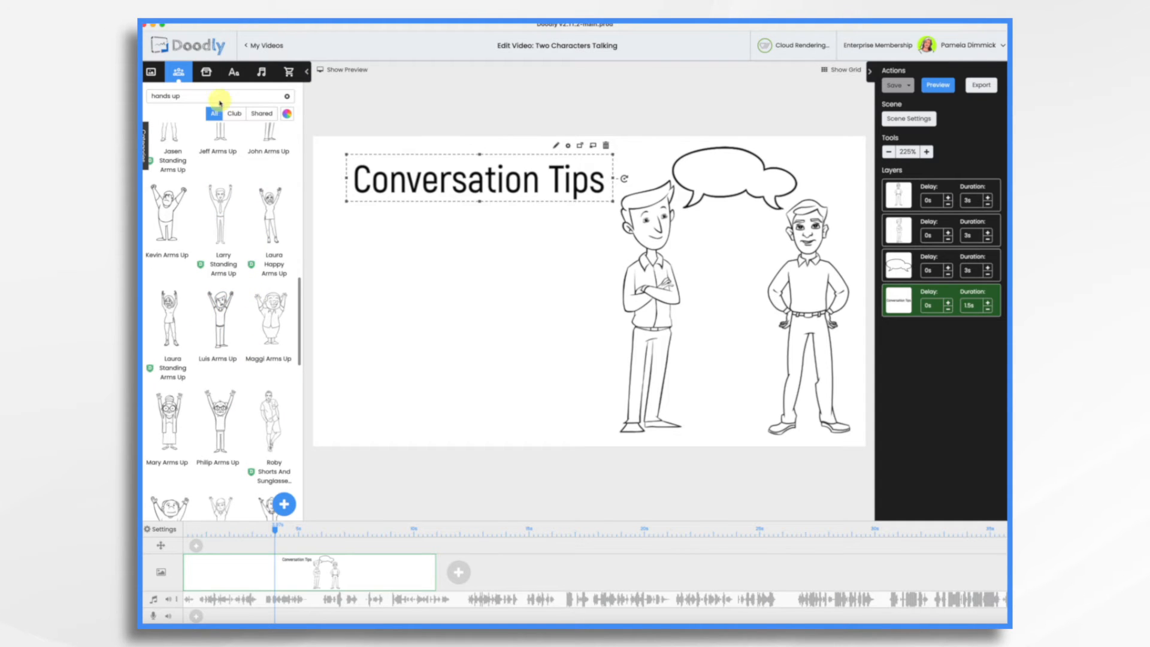
type("john")
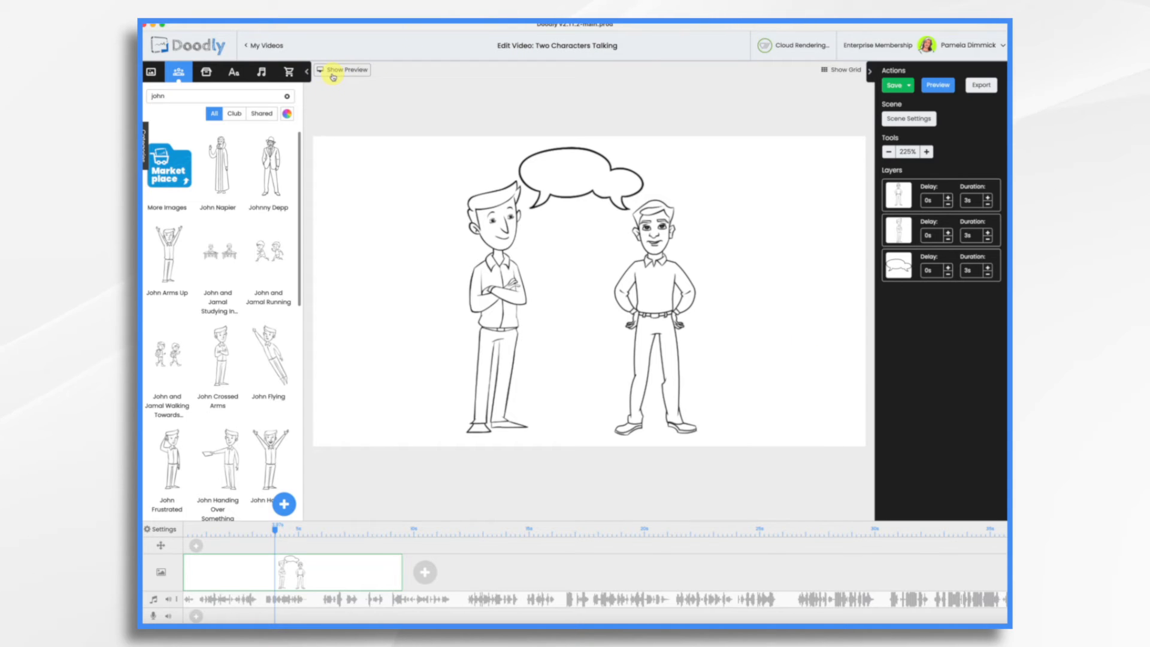
Show the live drawing preview and select the speech bubble above the men.
left_click(342, 70)
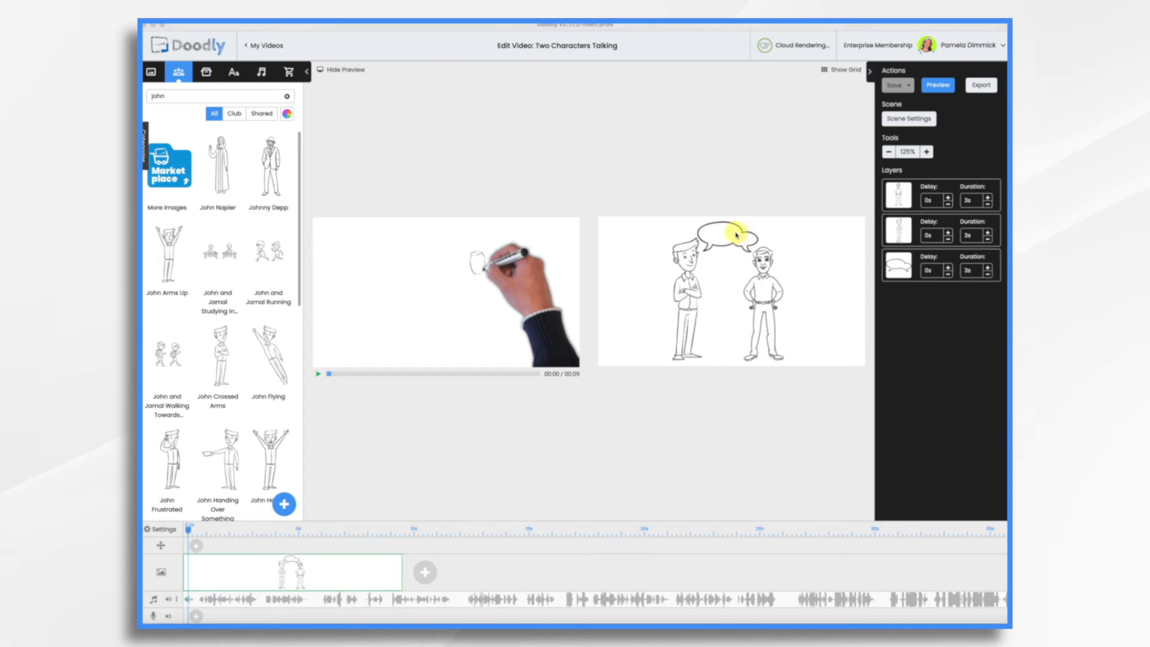
left_click(734, 235)
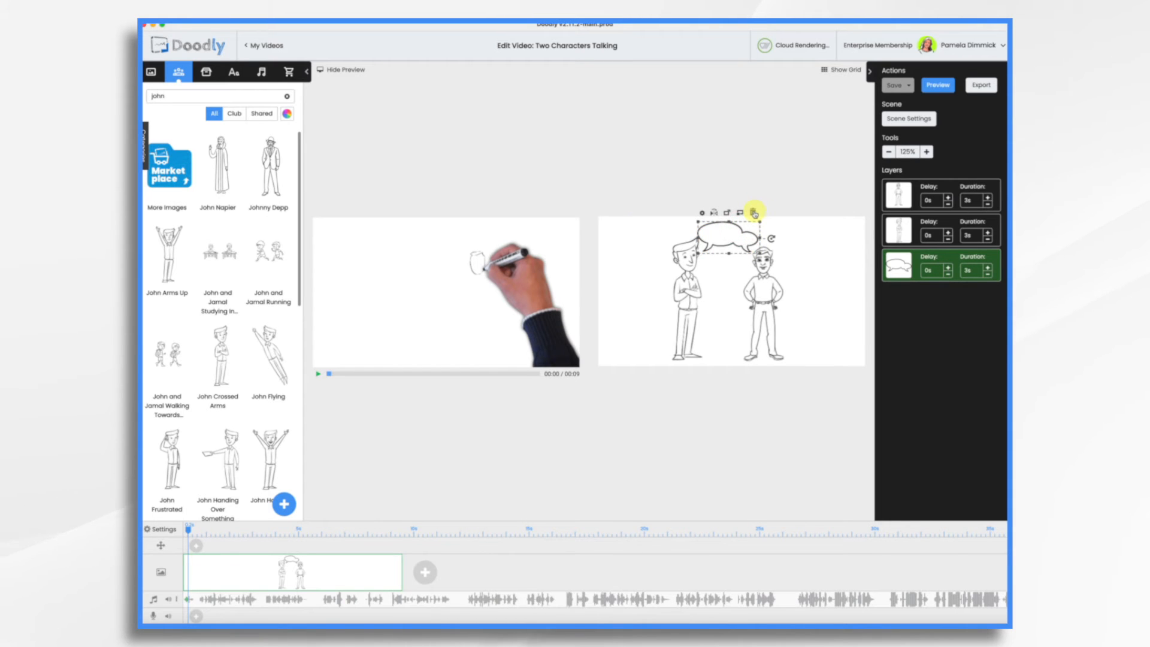
Delete the speech bubble and set the left man's layer duration to 2s.
left_click(755, 212)
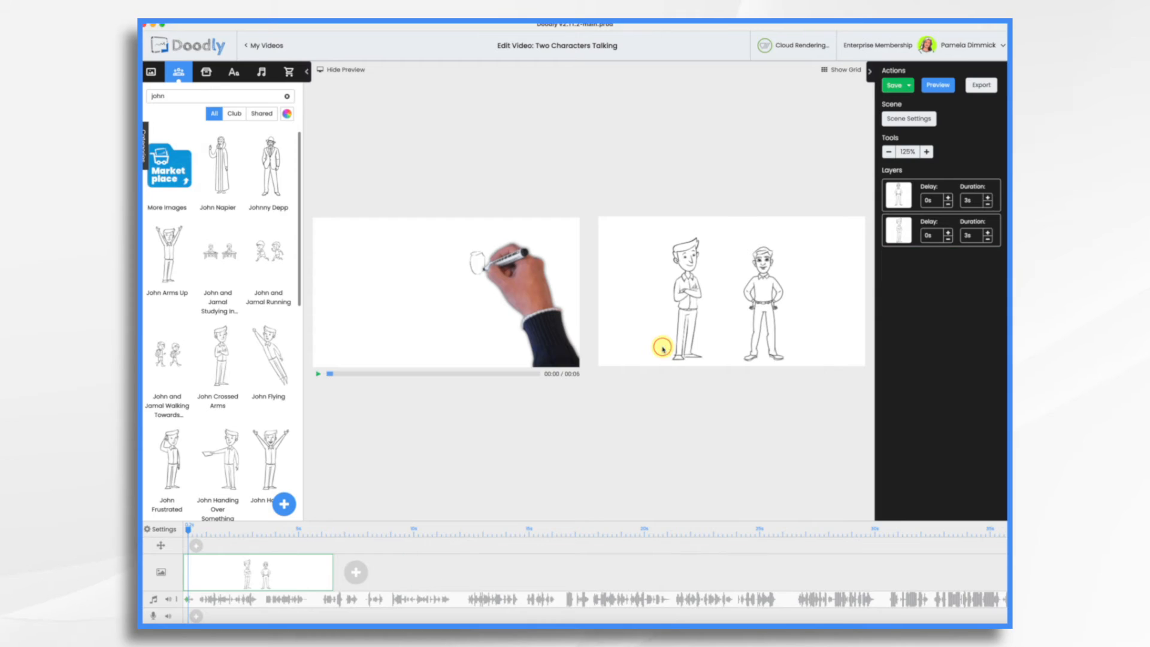
left_click(763, 301)
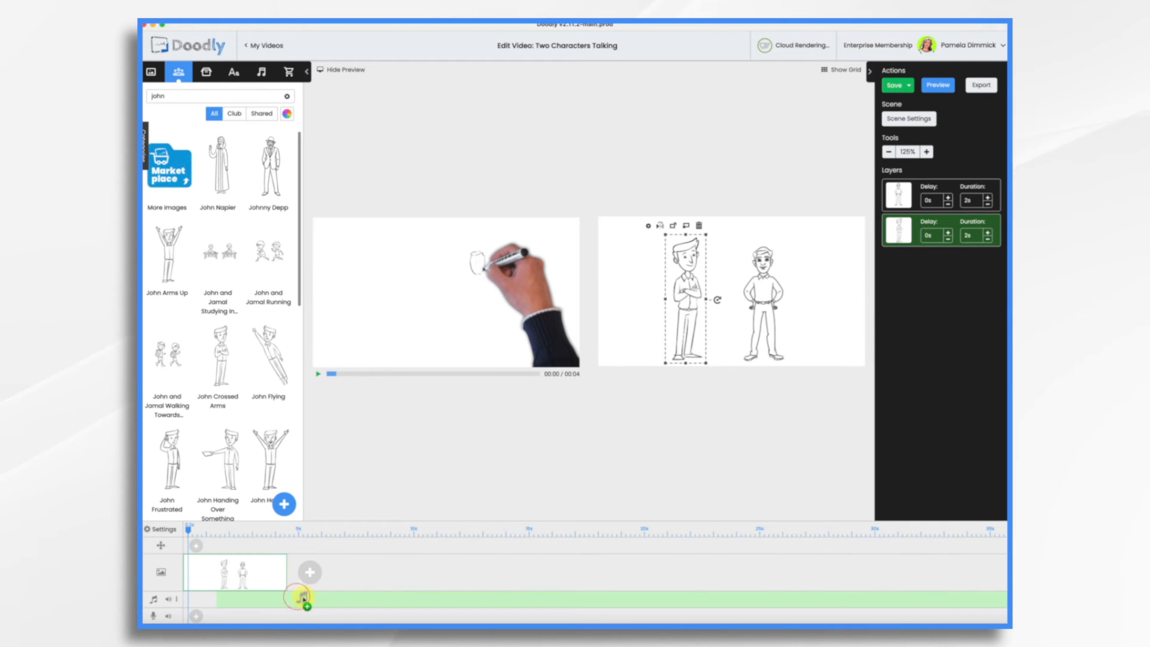
left_click(319, 374)
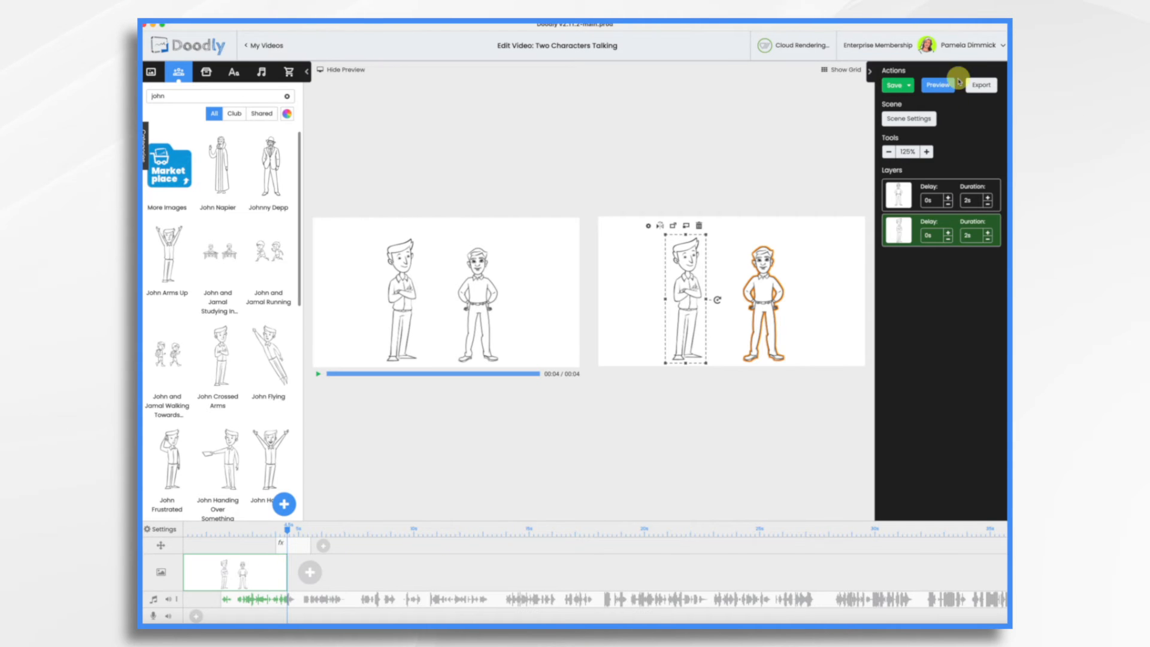
Apply scene settings and set a pan-and-zoom ending in a close-up on the left man's face.
left_click(908, 118)
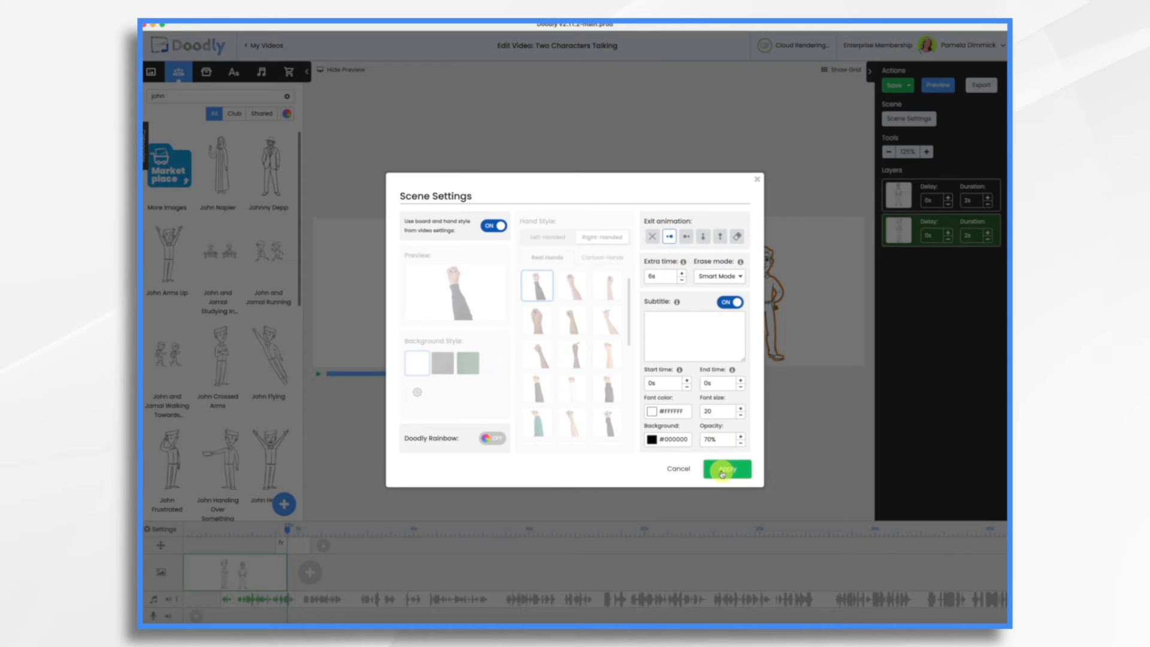
left_click(726, 469)
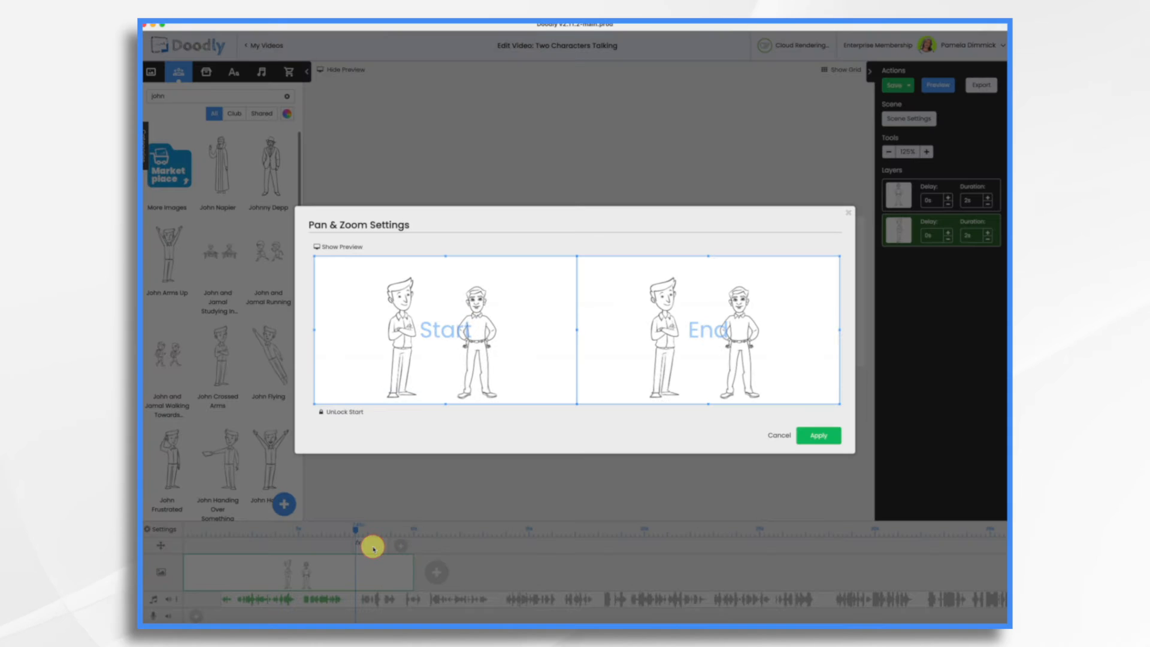
left_click_drag(707, 264, 591, 266)
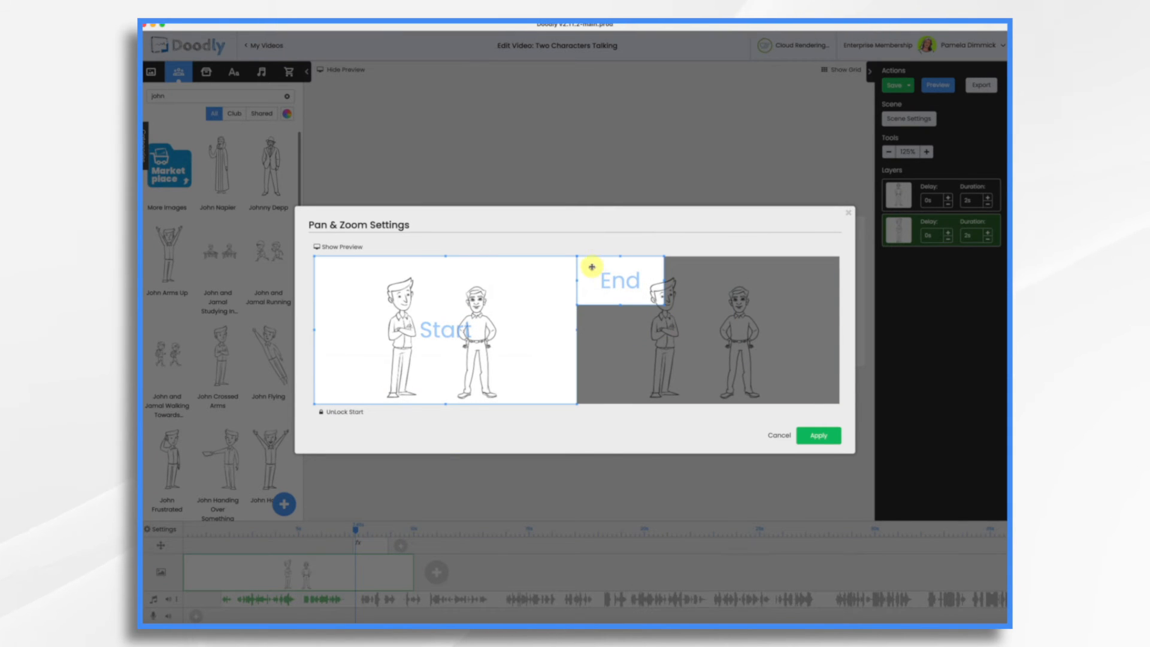
left_click(818, 435)
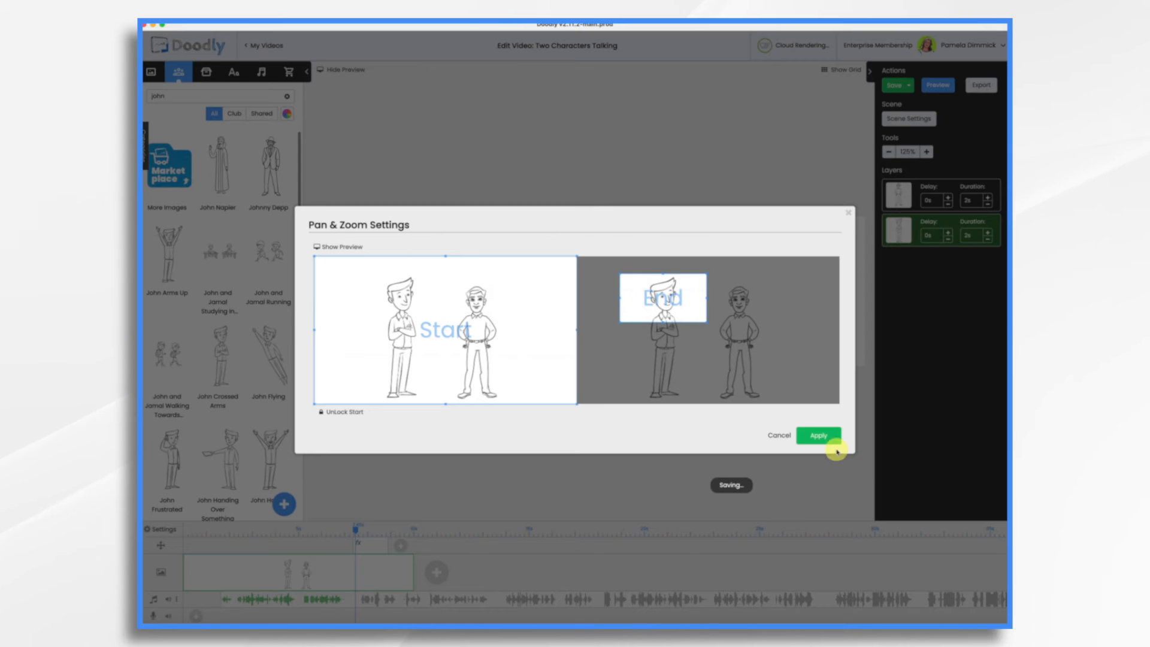
left_click(818, 435)
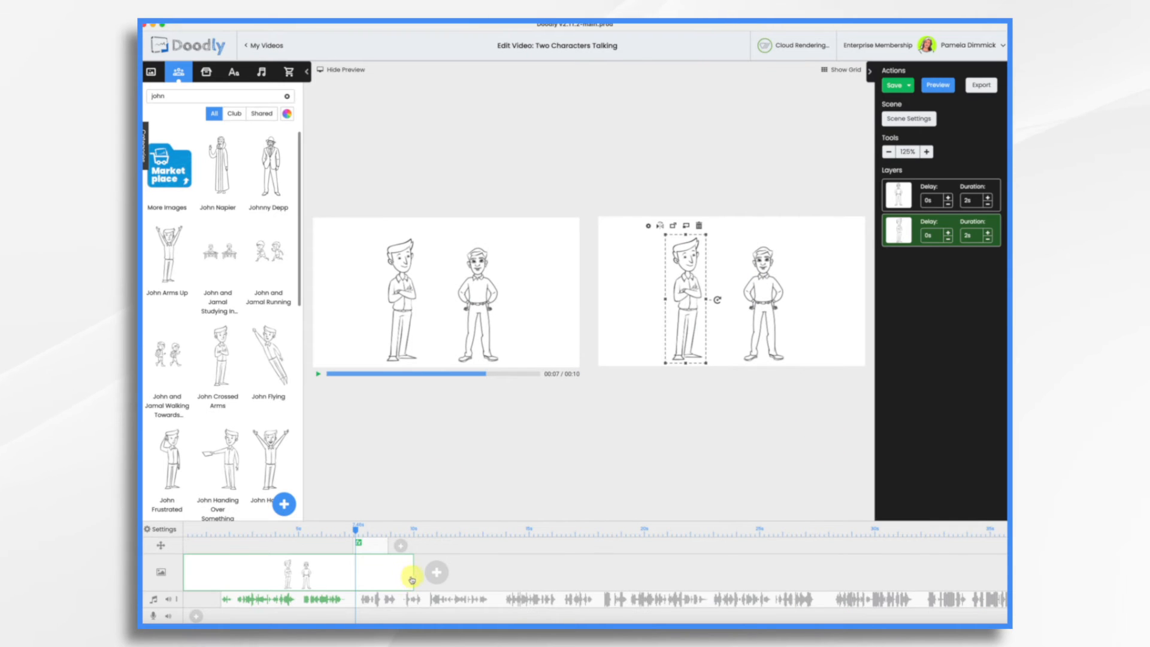
mouse_move(491, 601)
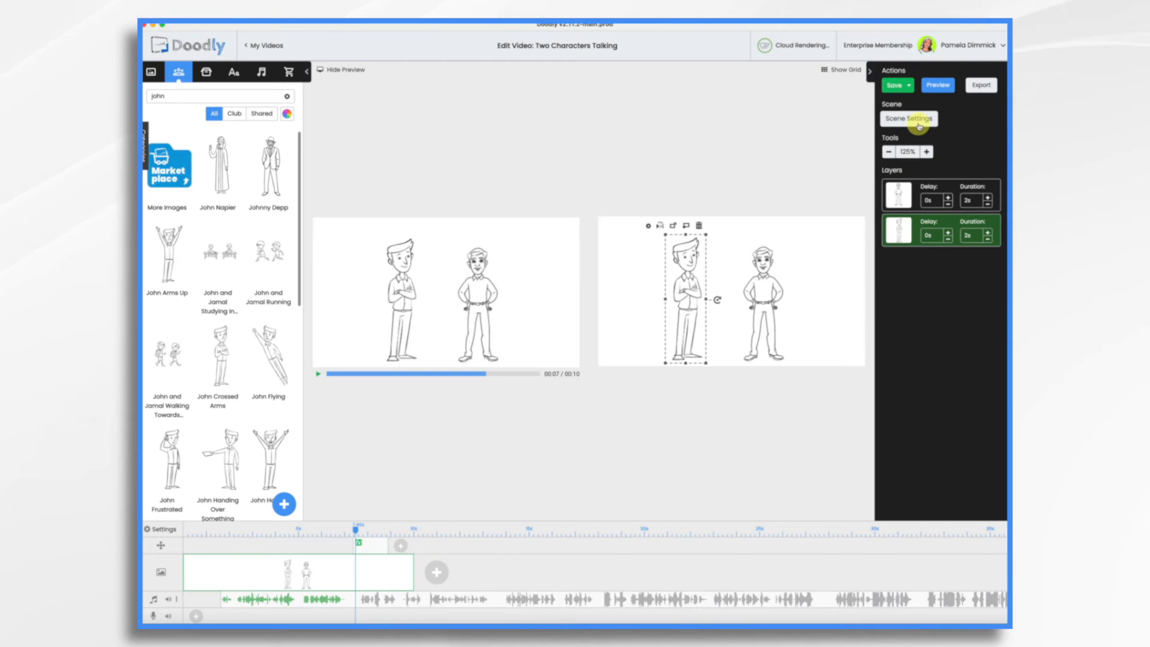
Set the scene to no exit animation in Scene Settings and apply.
left_click(908, 119)
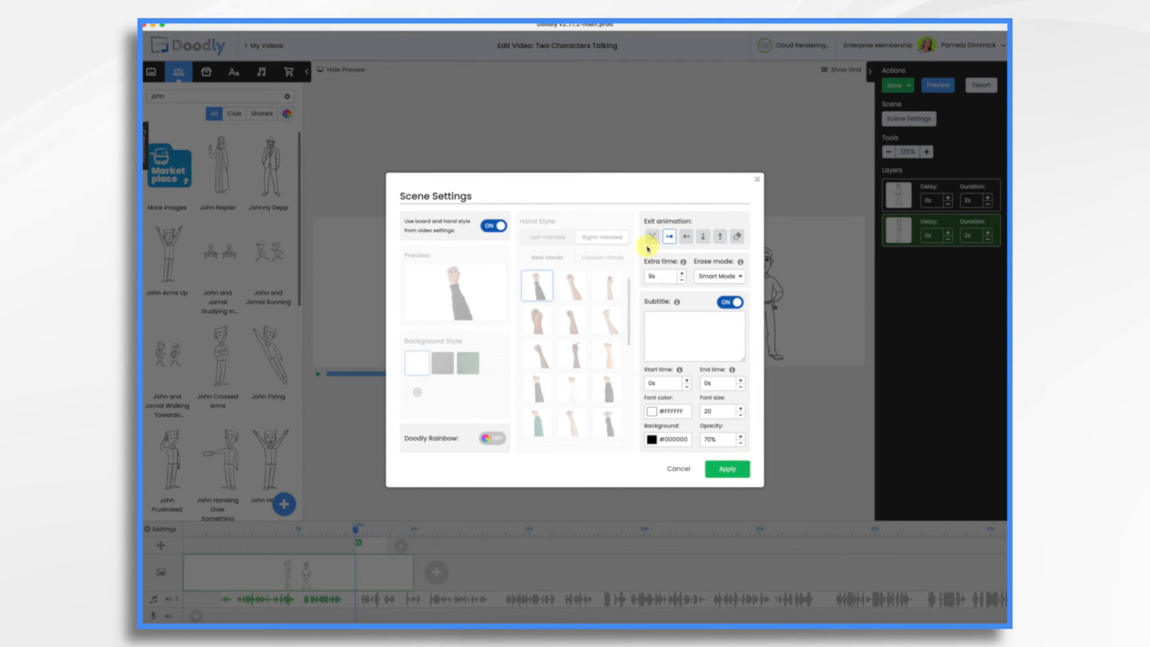
left_click(651, 236)
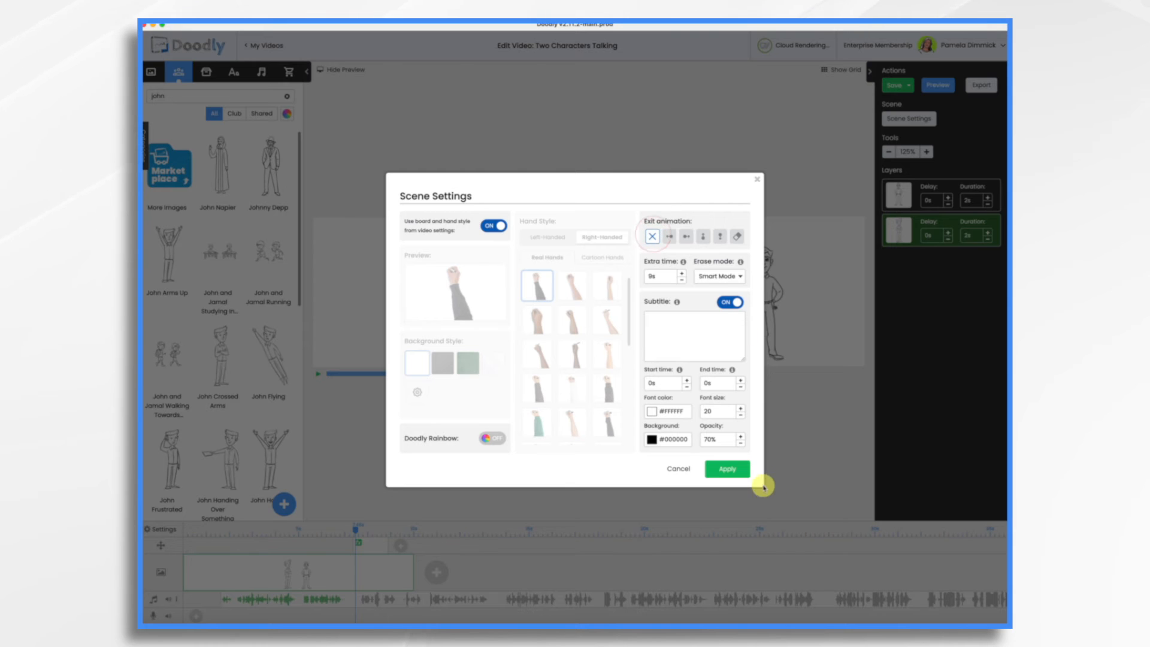
left_click(726, 468)
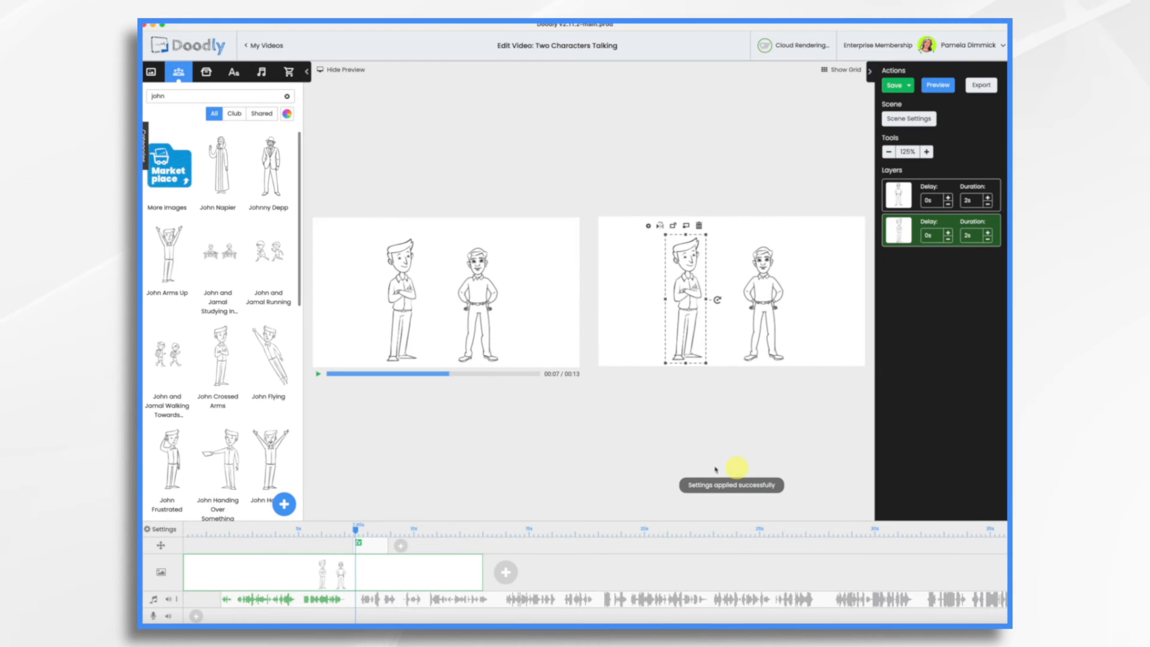
mouse_move(420, 485)
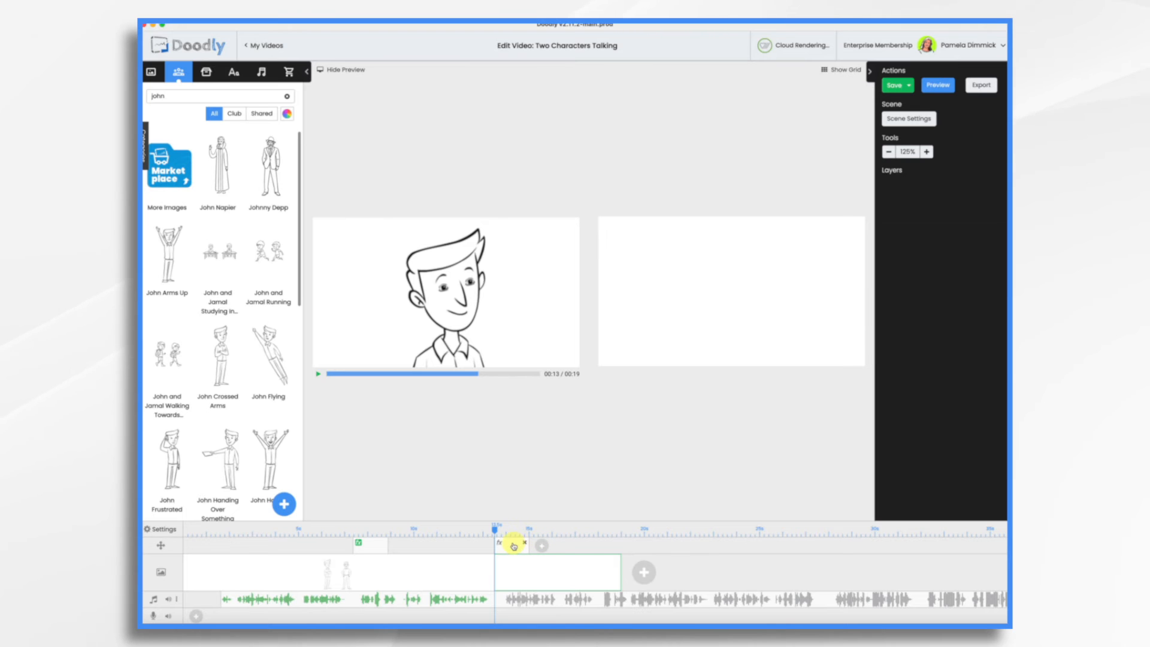
Set the Andrew scene's Pan & Zoom to start on both characters and end on Andrew's close-up.
type("andrew")
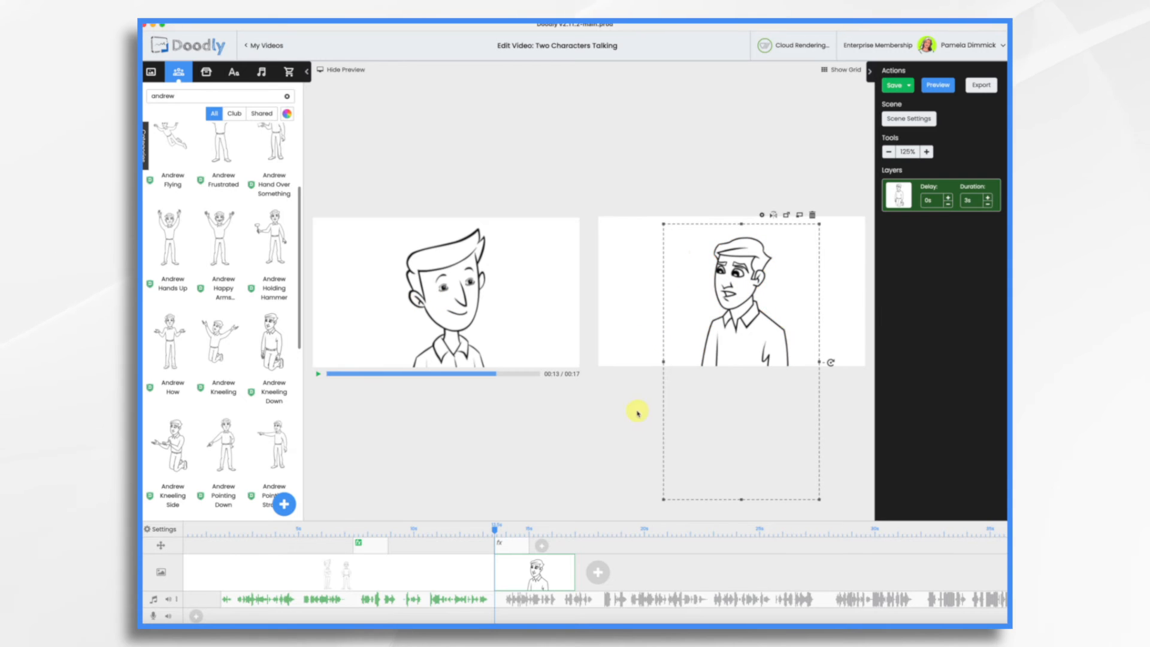
left_click(541, 546)
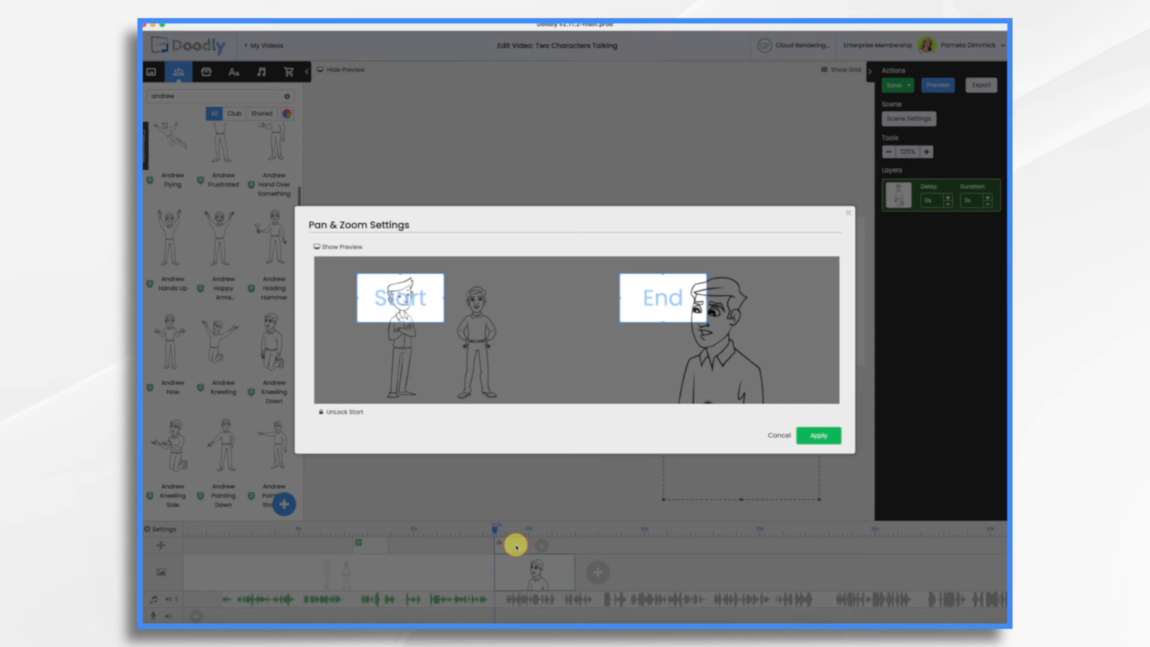
mouse_move(319, 267)
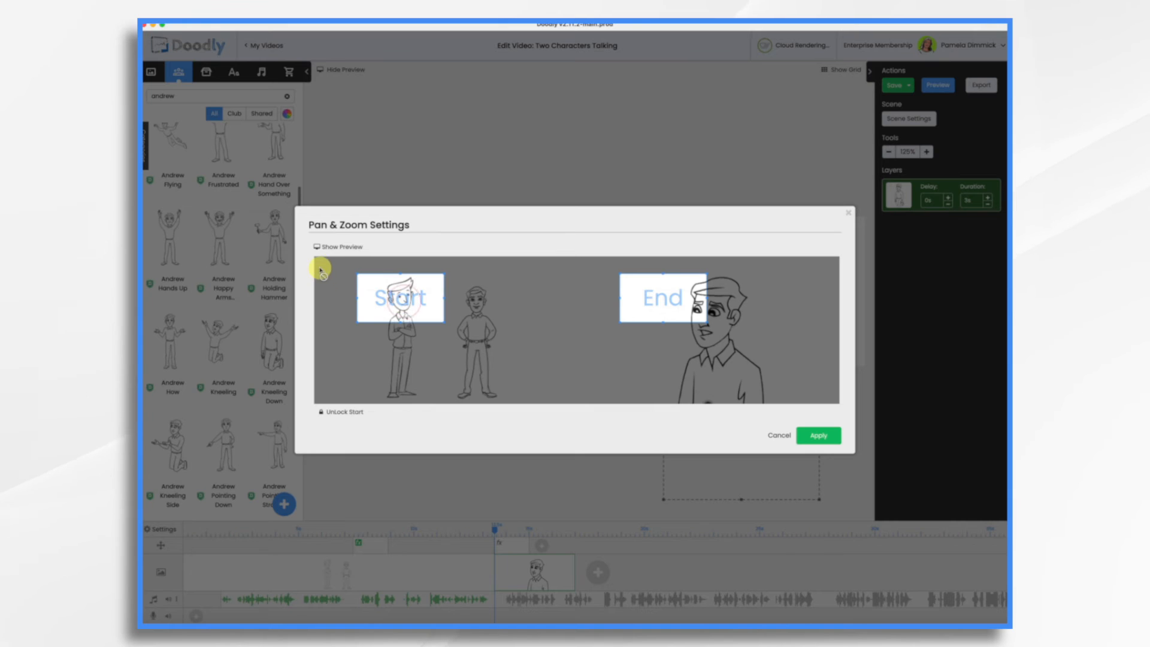
left_click(341, 411)
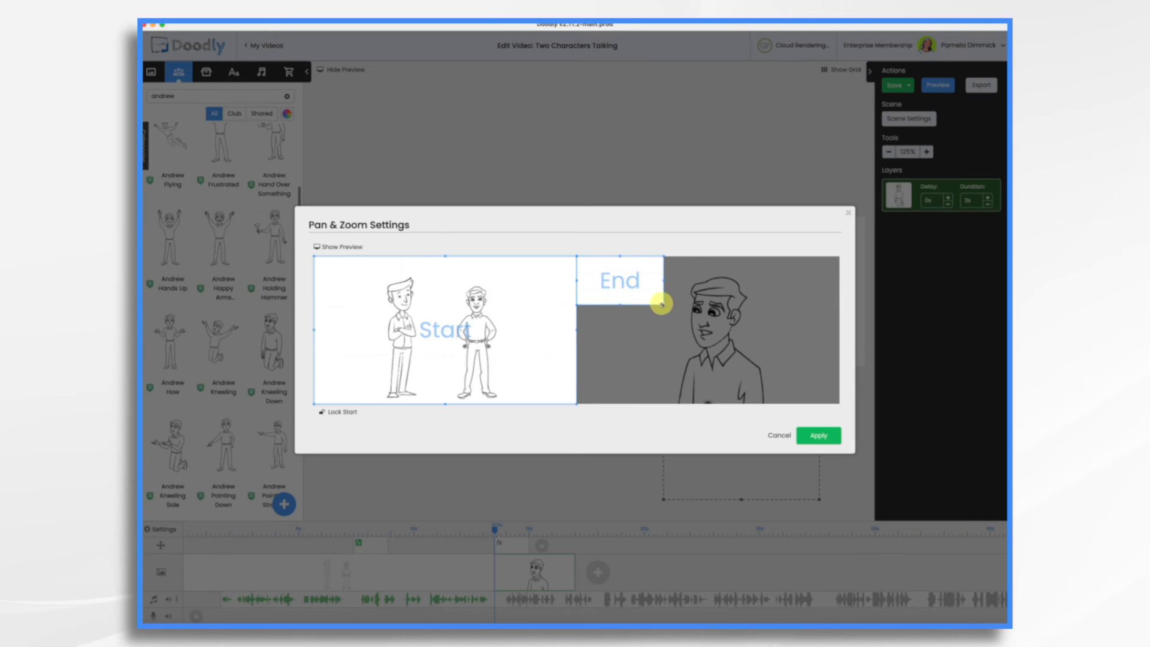
left_click_drag(660, 303, 844, 384)
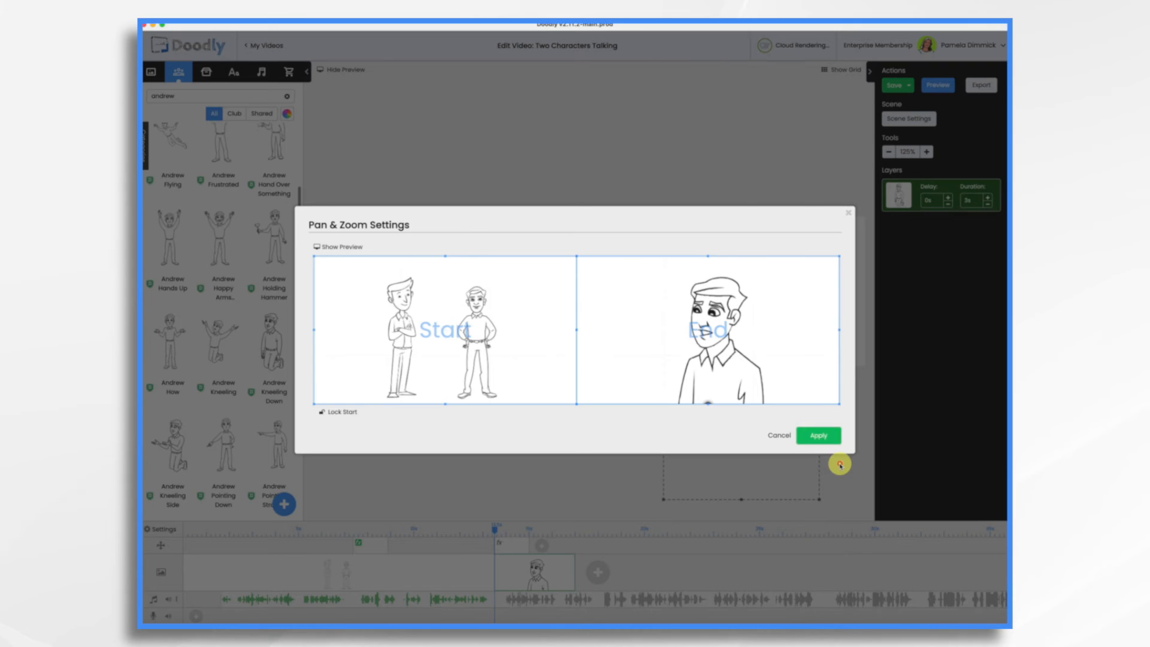
left_click(818, 435)
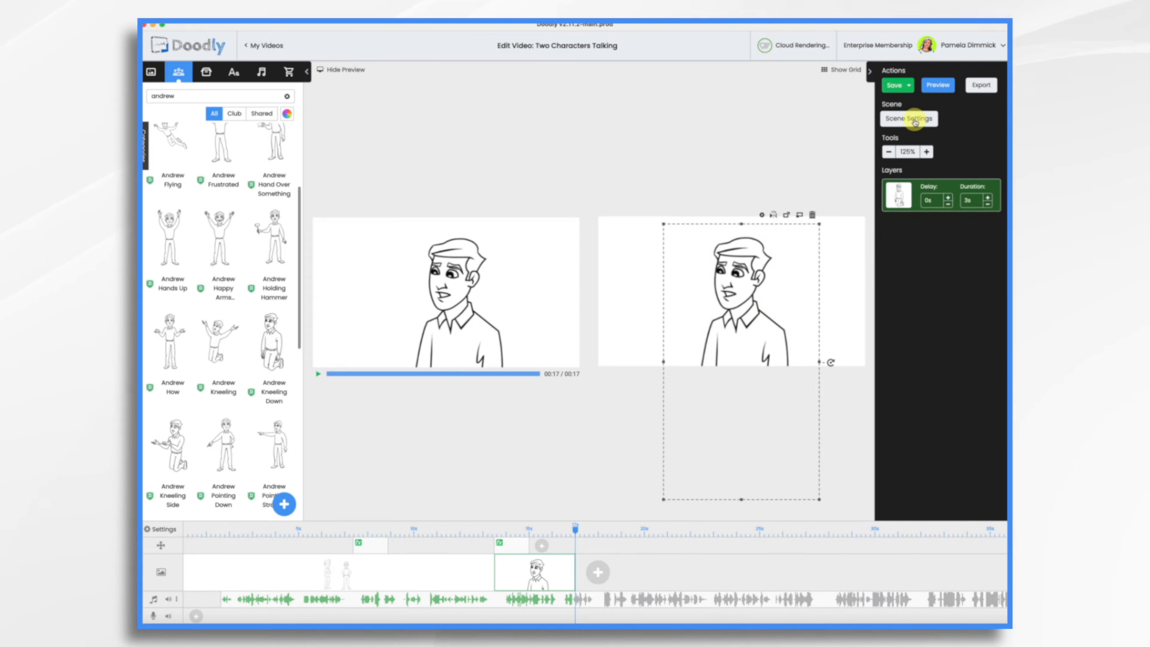
Adjust the scene's extra hold time in Scene Settings and add a new blank scene.
left_click(908, 118)
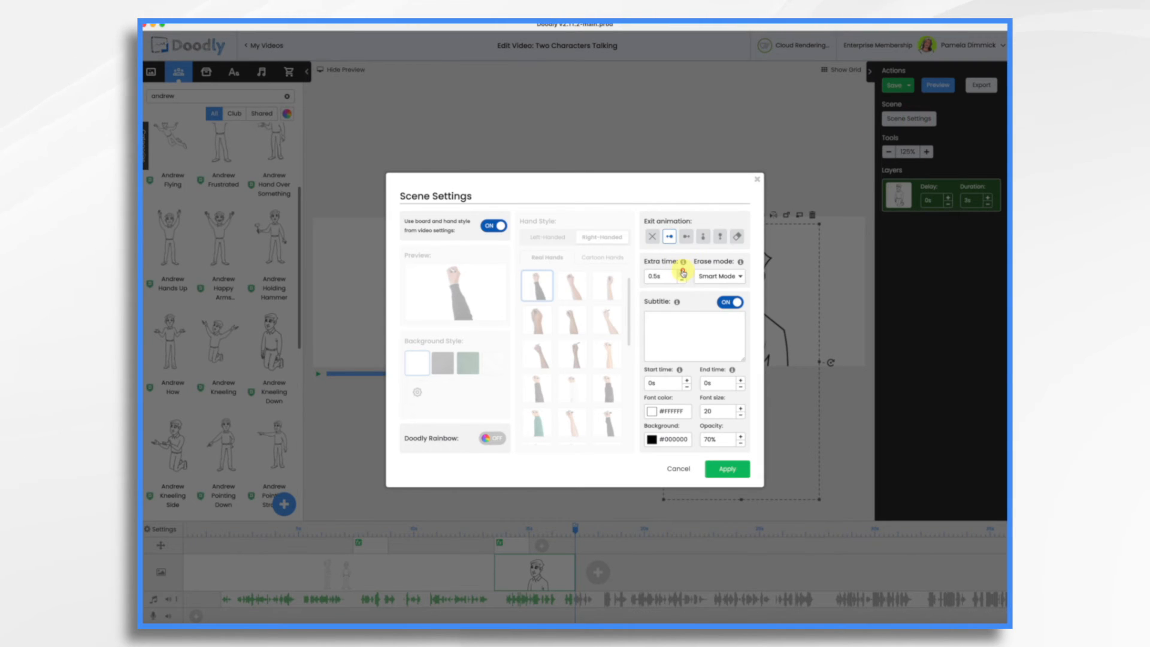
left_click(726, 468)
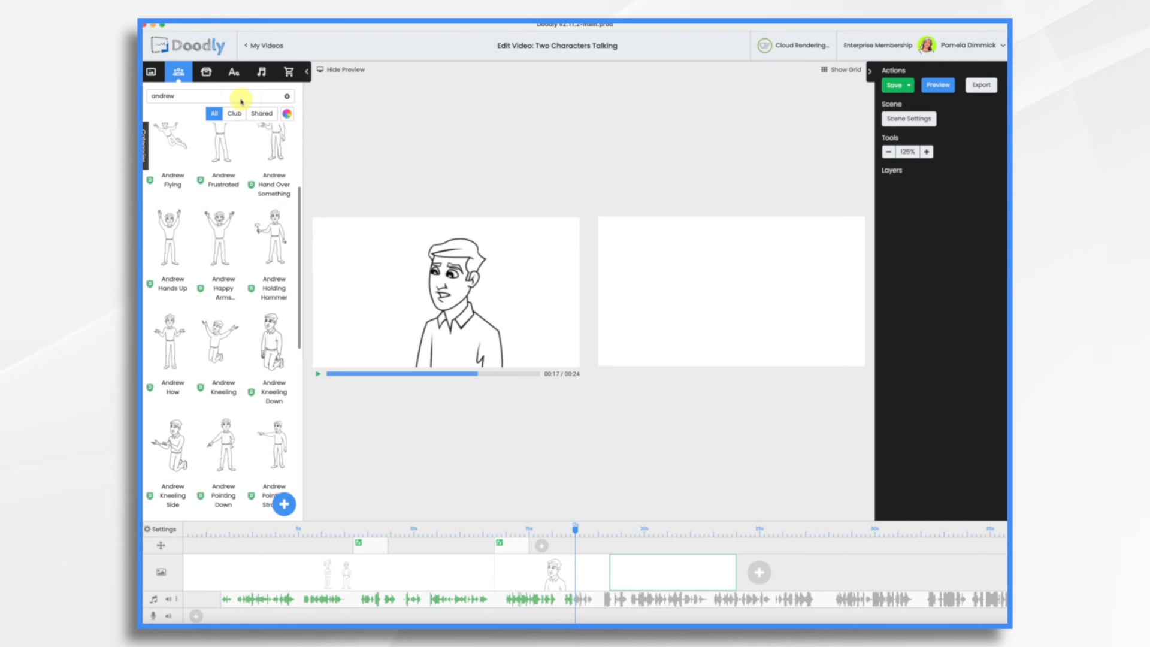
Add John Presenting to the scene and set its exit animation to None.
type("john")
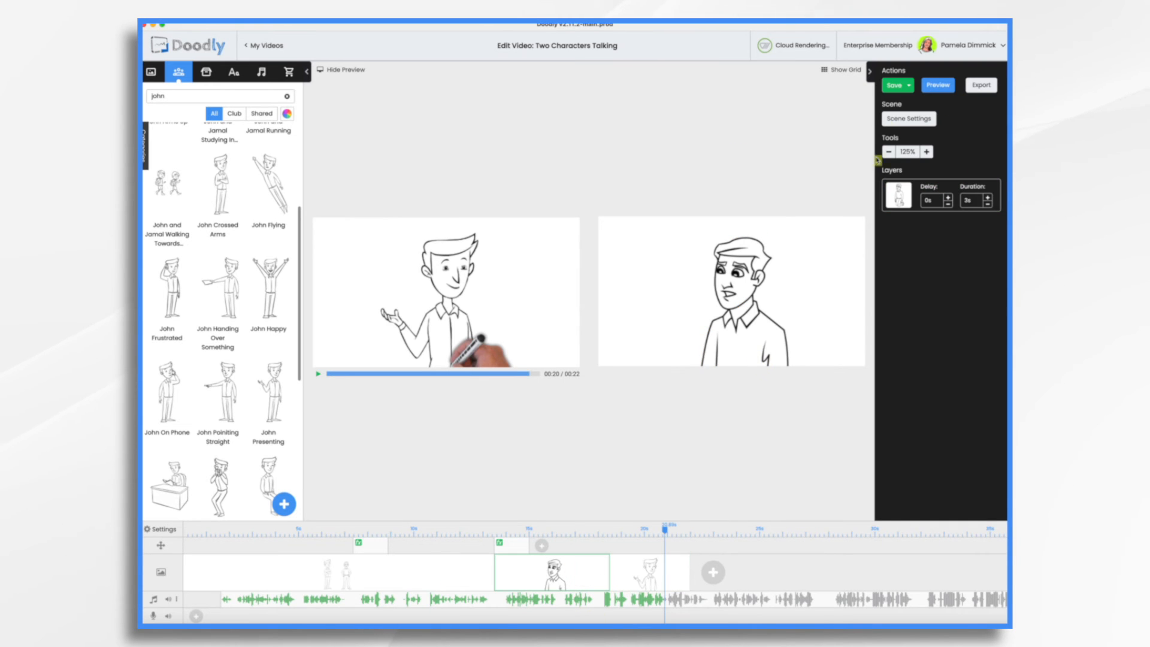
left_click(908, 119)
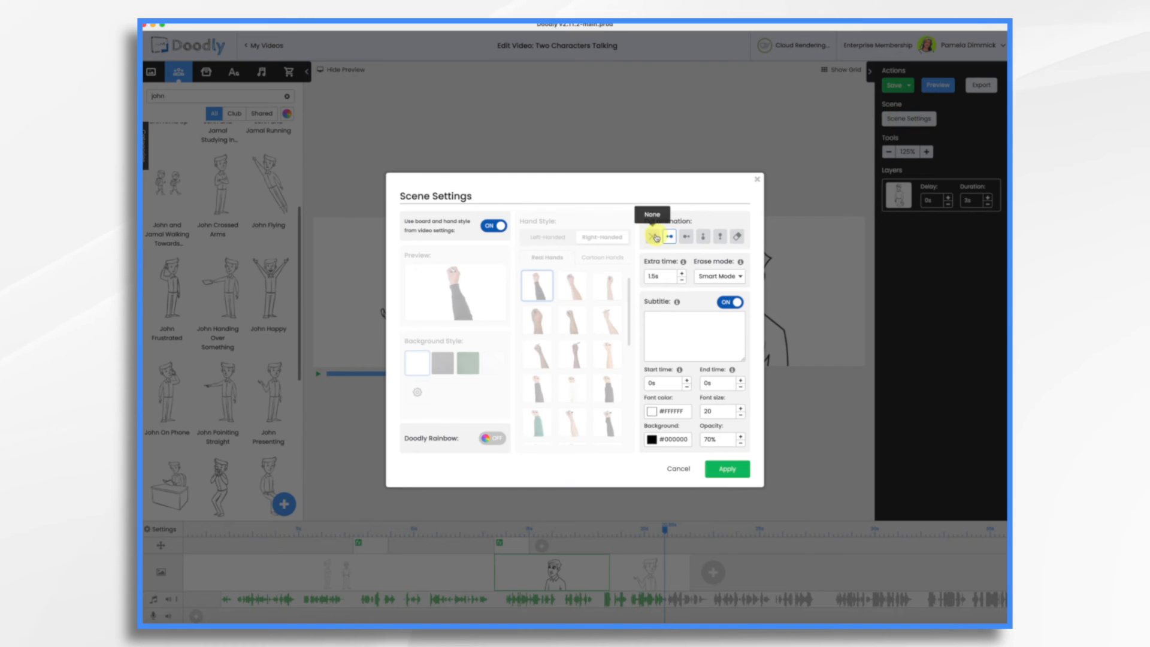
left_click(726, 469)
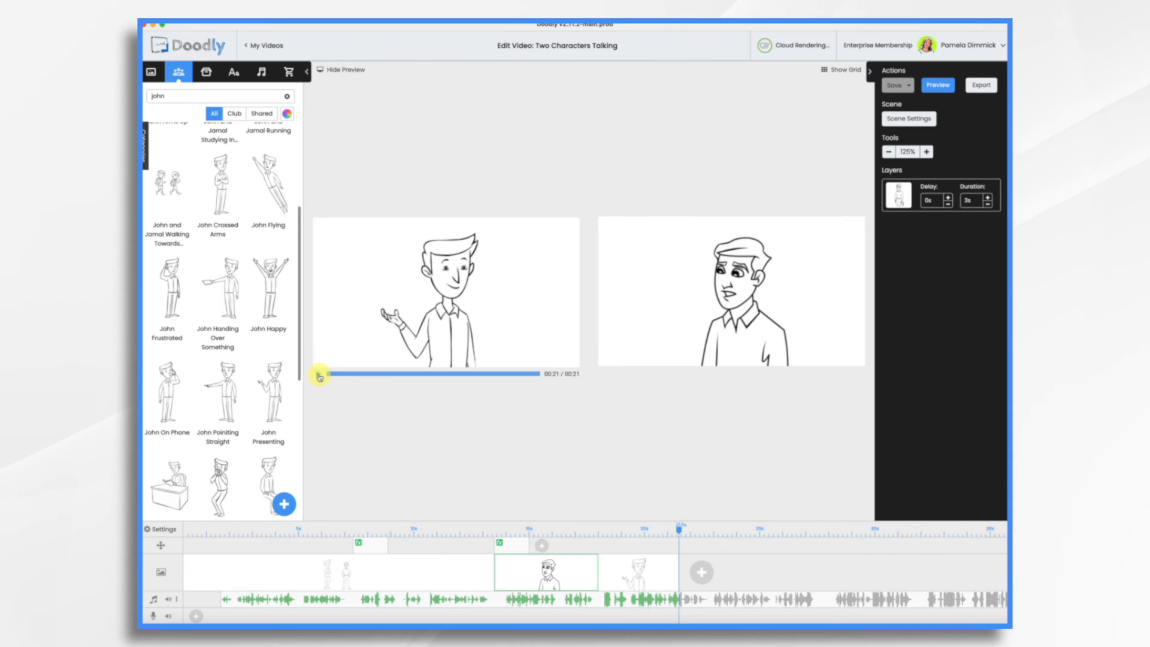
Preview the video, then reapply no exit animation with longer hold and add a scene.
left_click(591, 568)
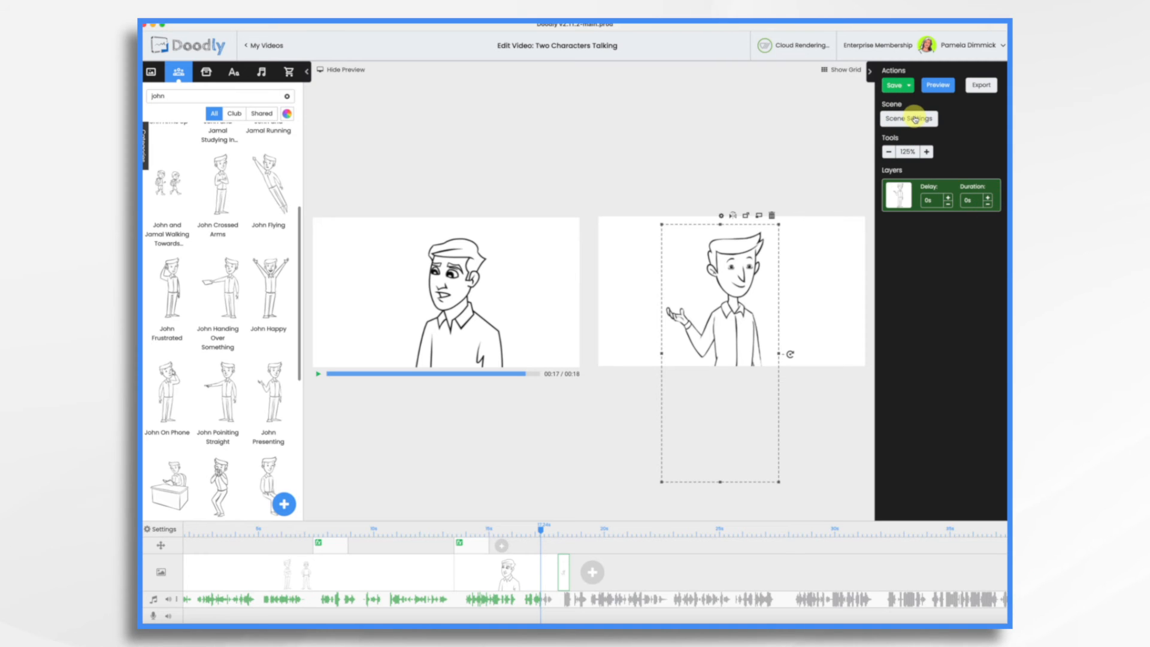
left_click(908, 118)
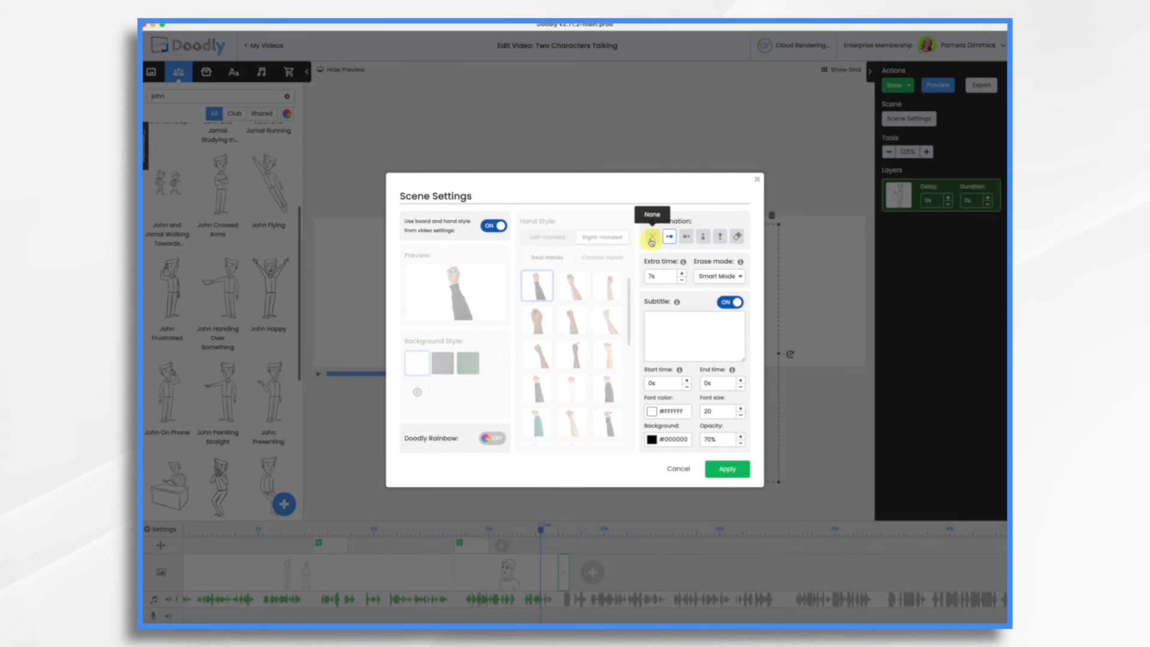
left_click(726, 468)
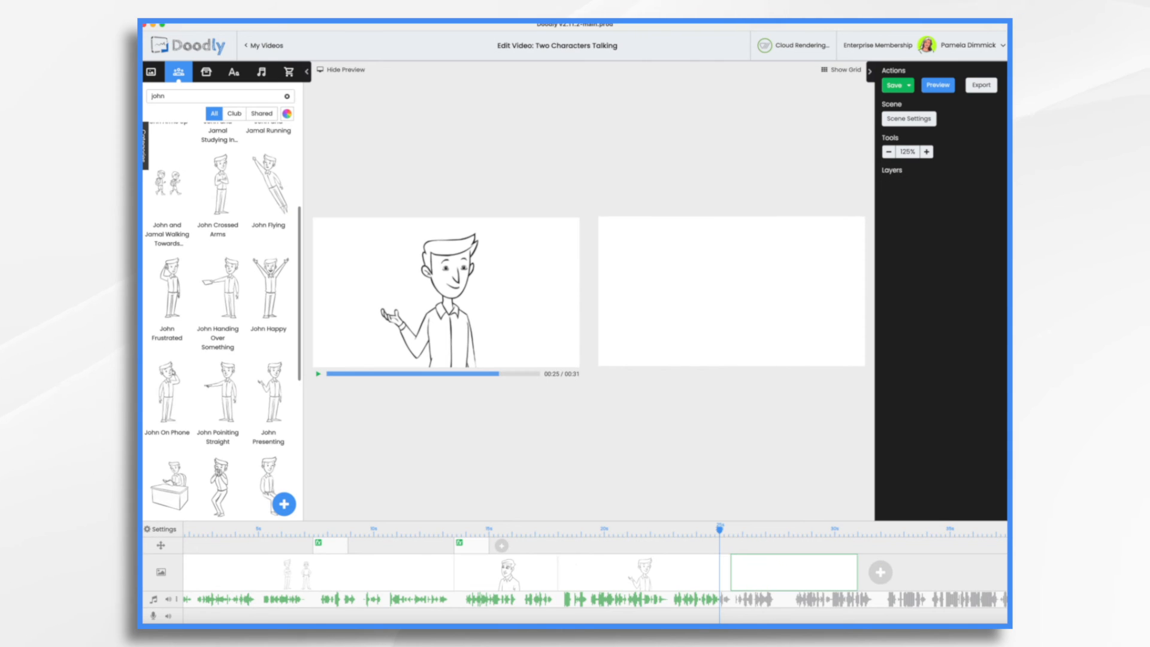
Add Andrew Sad And Puzzled to the scene with exit None and extra hold time.
type("andrew")
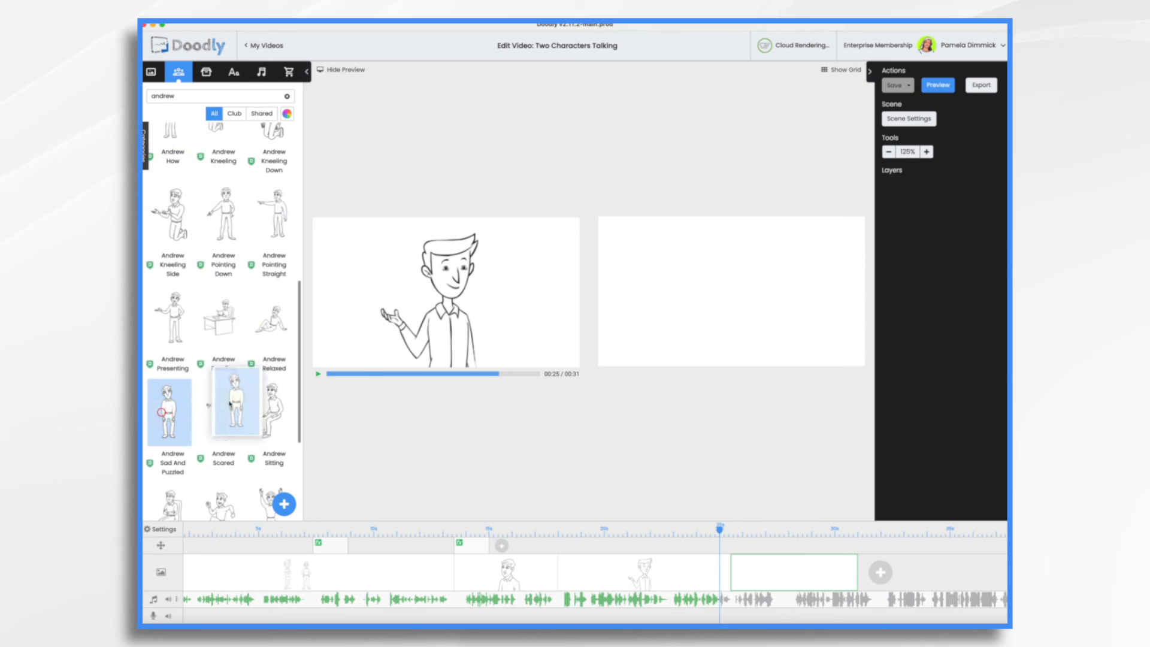
left_click(169, 411)
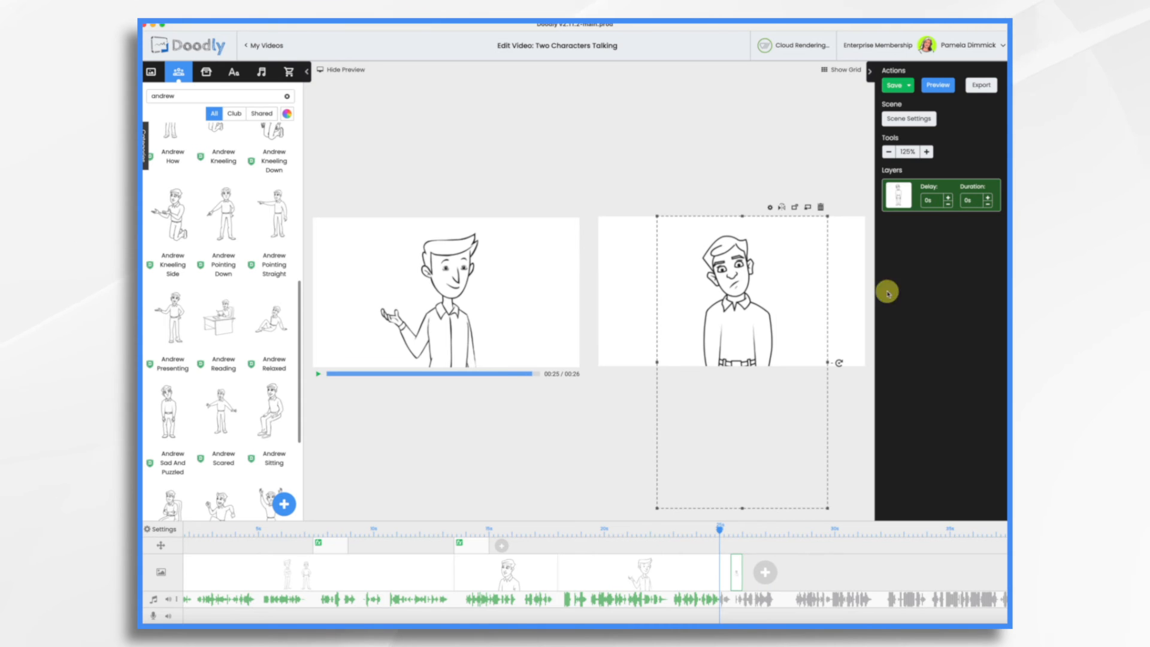
left_click(908, 119)
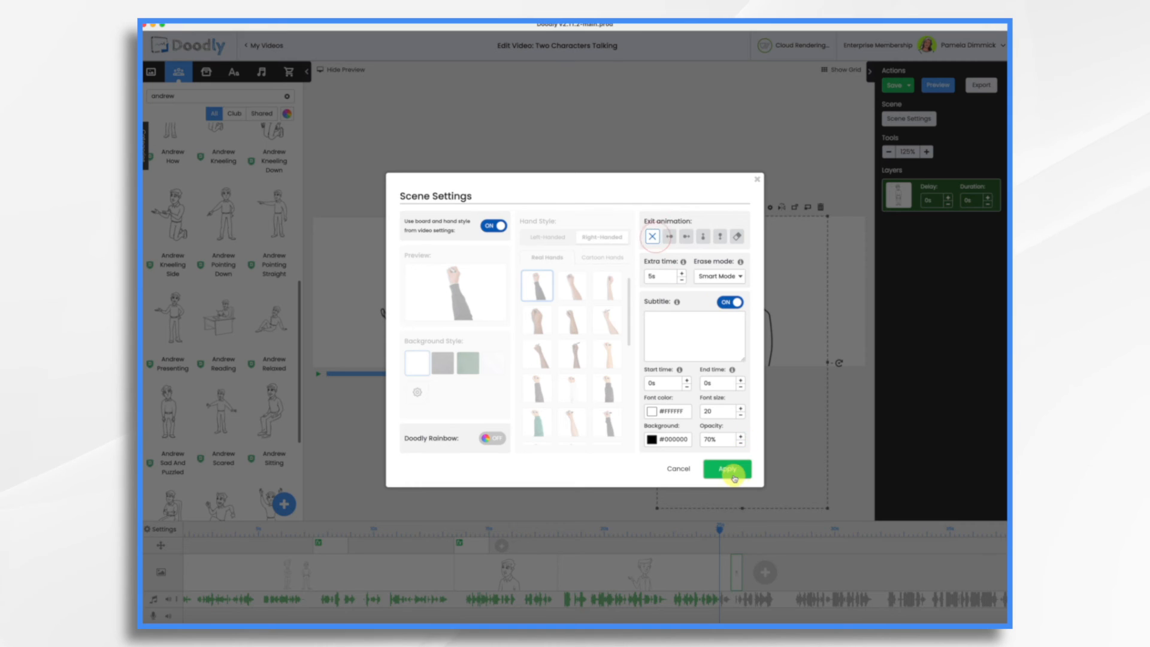
left_click(727, 469)
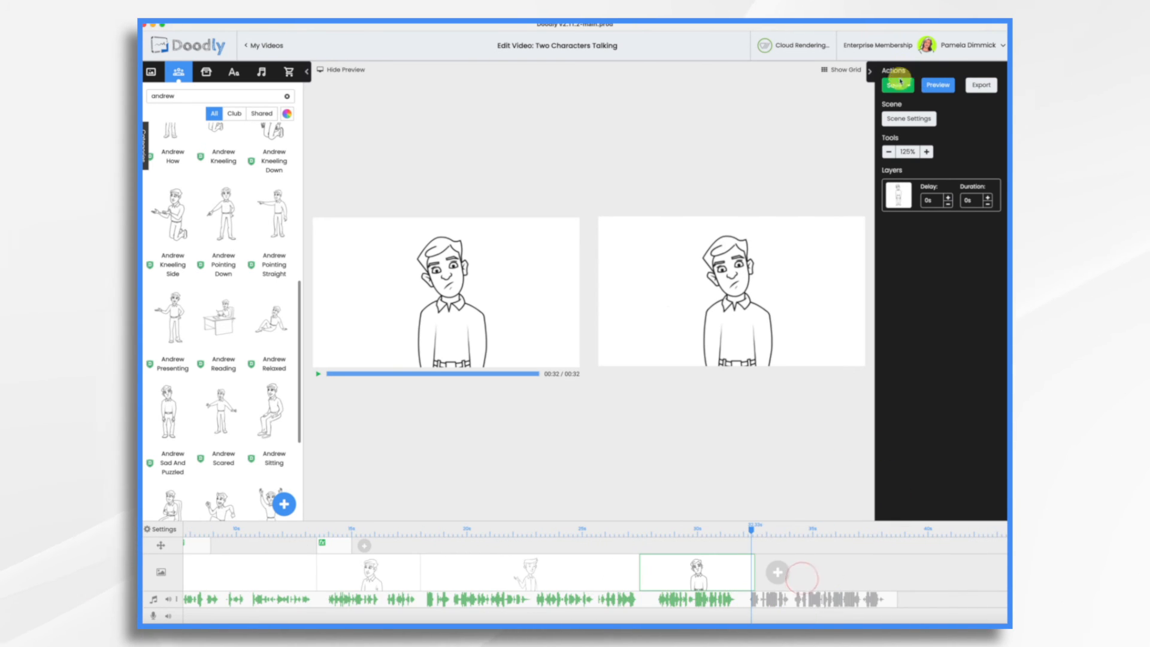
Save the project and apply the adjusted extra hold time.
left_click(909, 119)
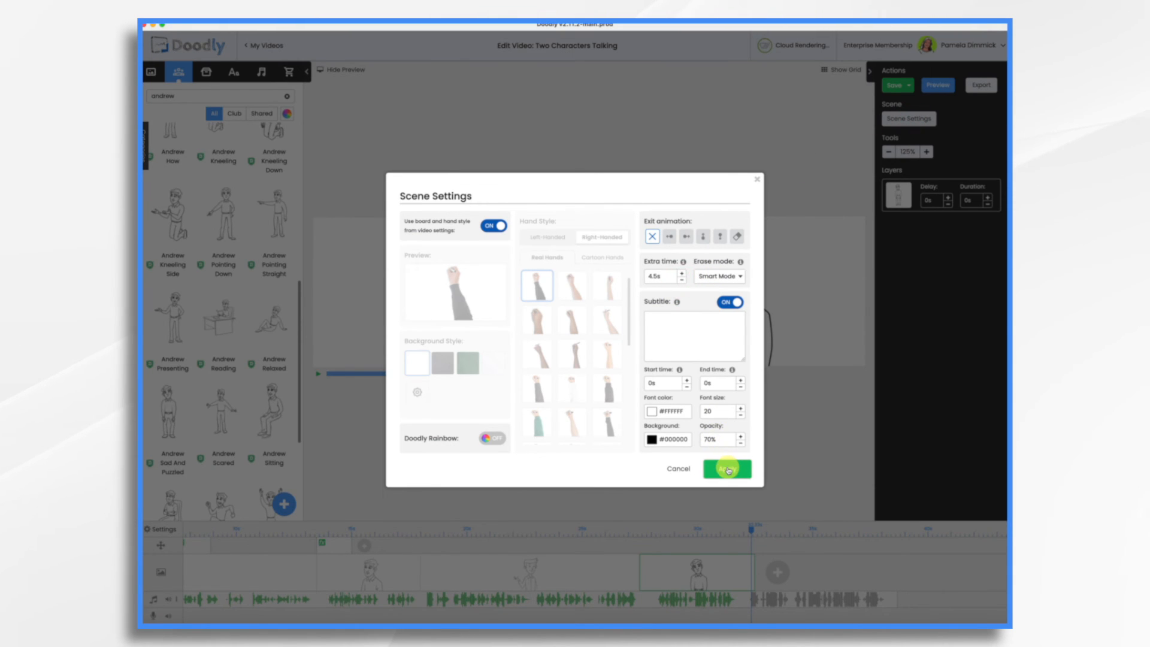
left_click(726, 468)
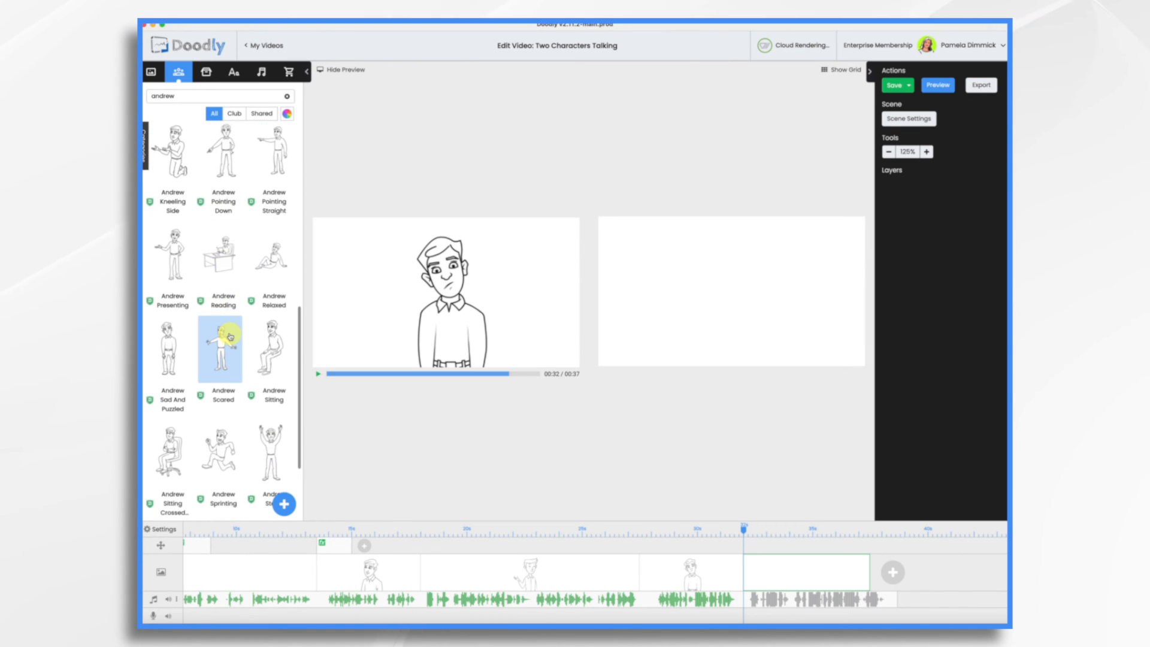
Place Andrew Standing Victory on the right and John Surprised on the left of the new scene.
scroll("down", 3)
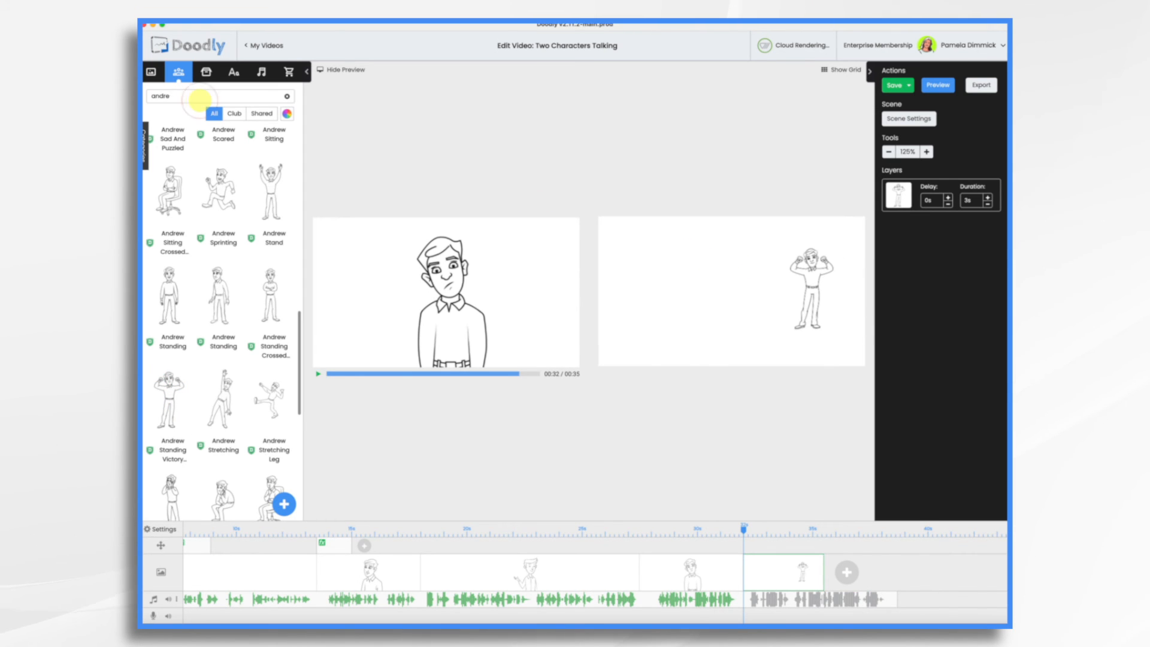
type("john")
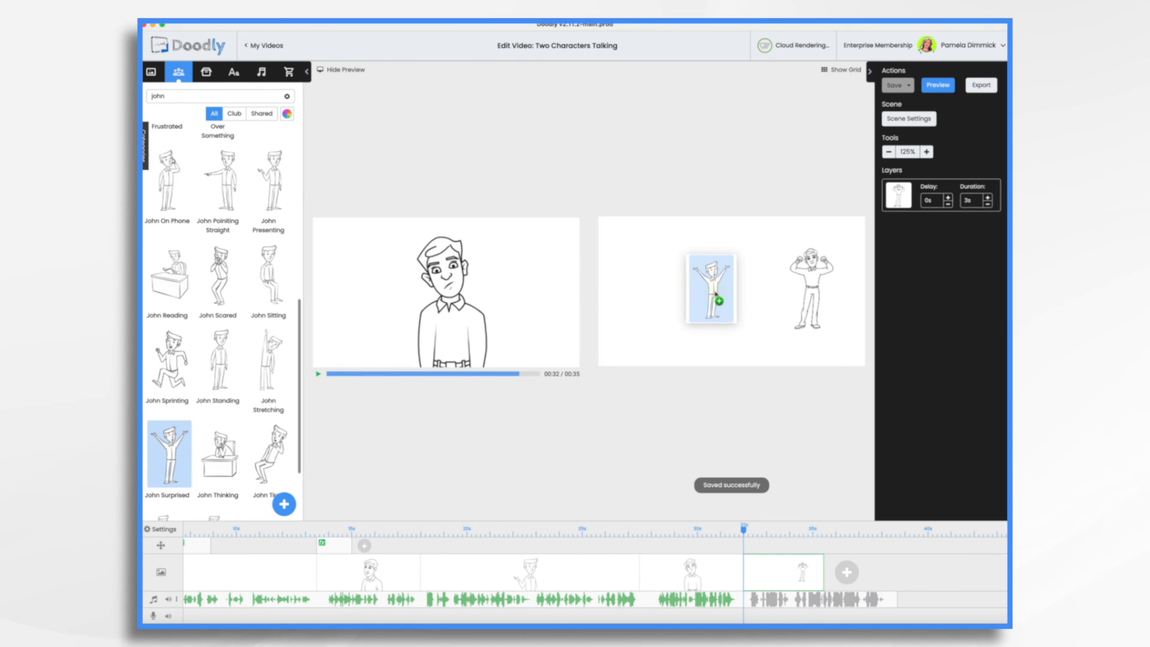
left_click_drag(168, 453, 711, 289)
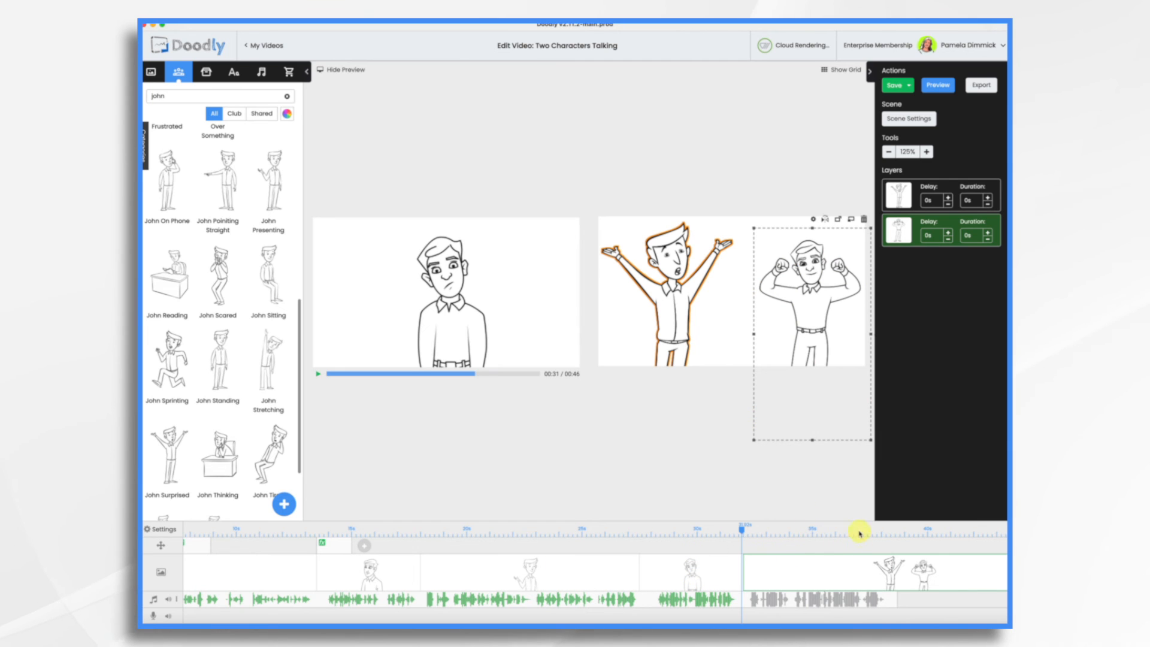
mouse_move(447, 548)
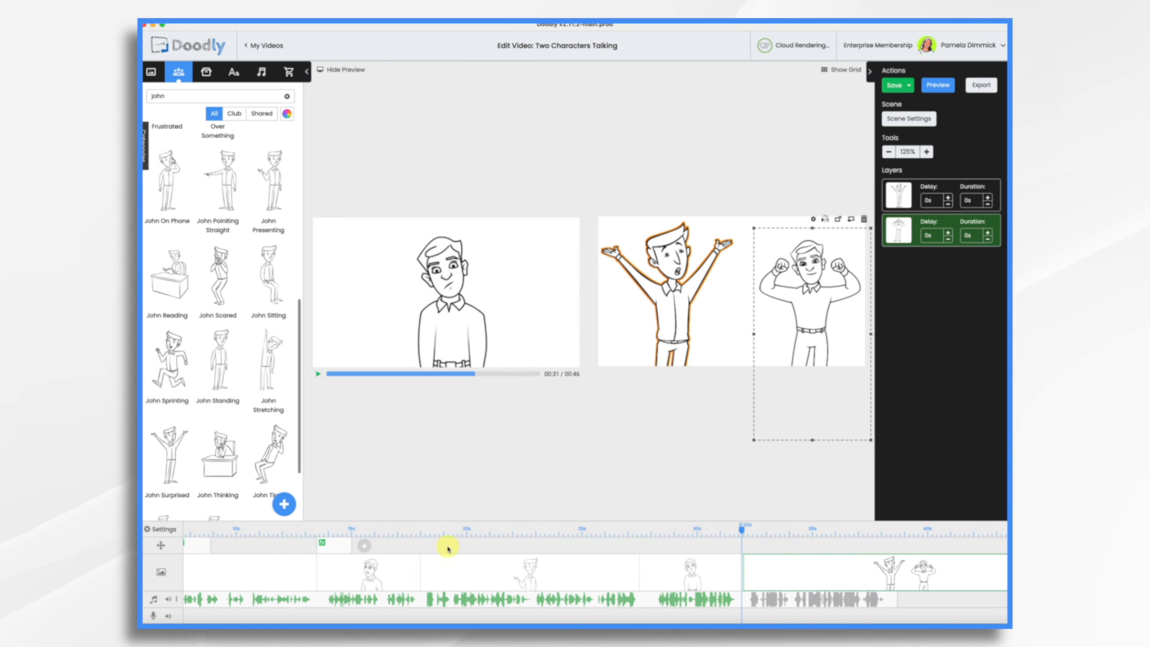
mouse_move(764, 548)
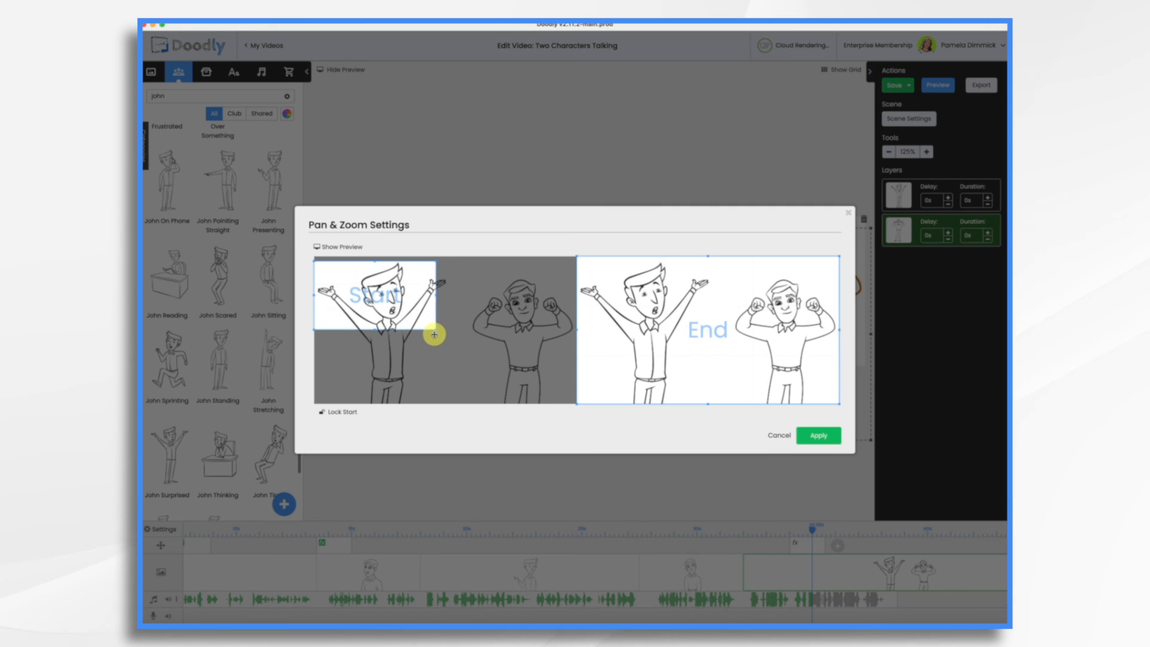
Frame John's upper body as the Pan & Zoom start view and apply the zoom out to both.
left_click_drag(434, 334, 447, 349)
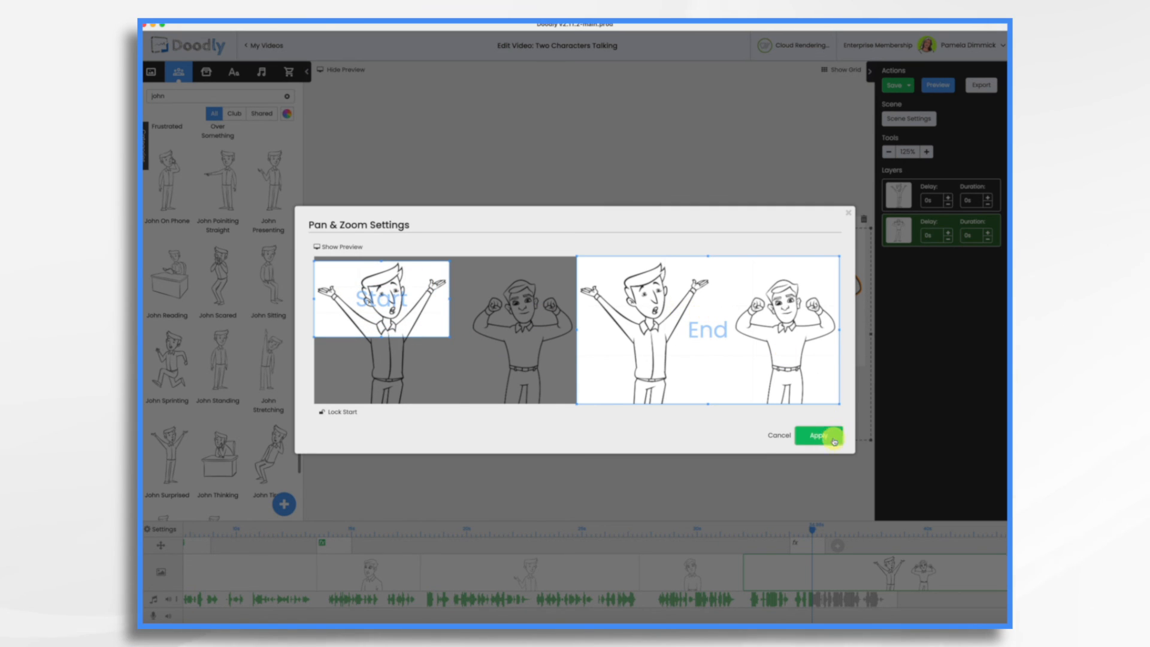
left_click(818, 435)
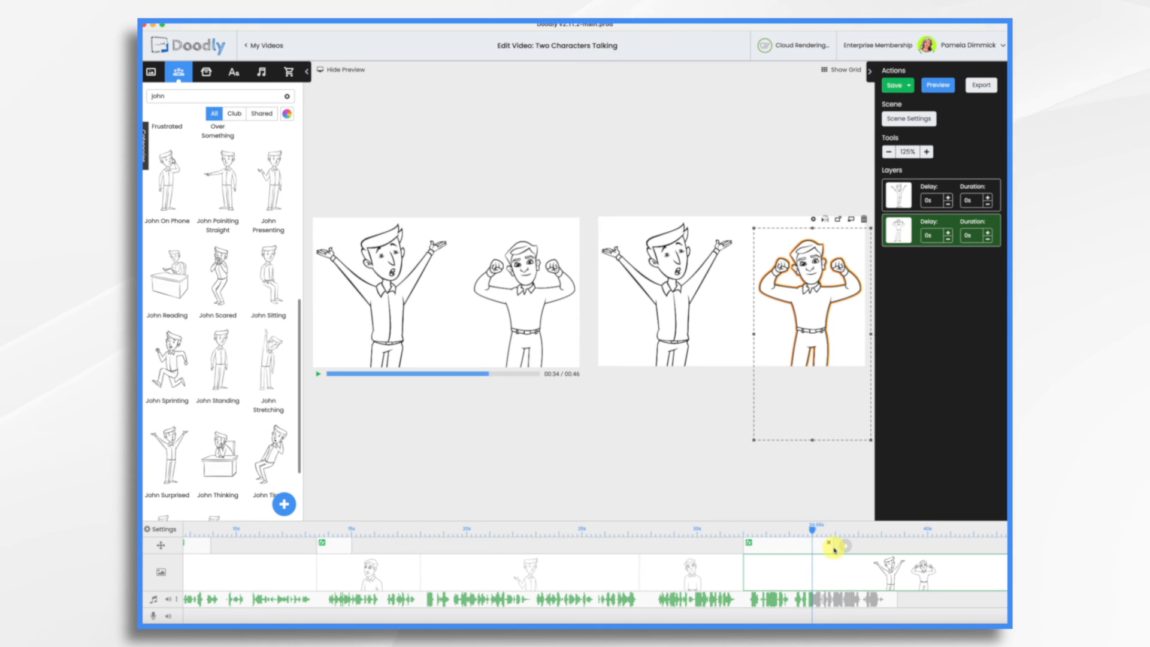
mouse_move(737, 527)
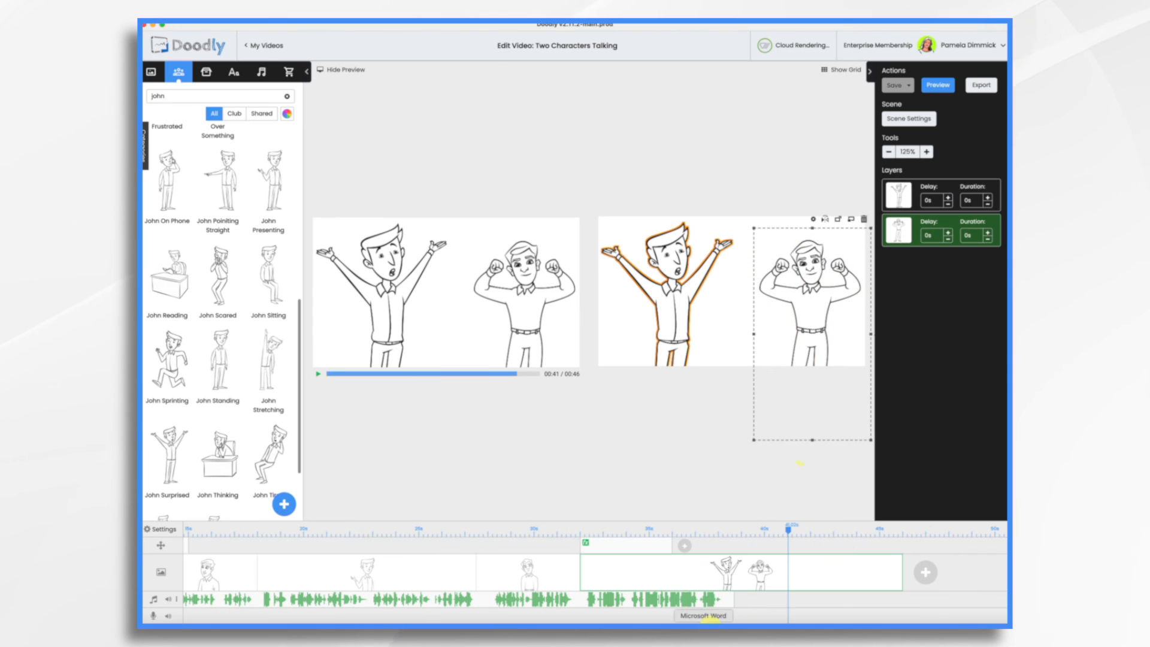
mouse_move(822, 554)
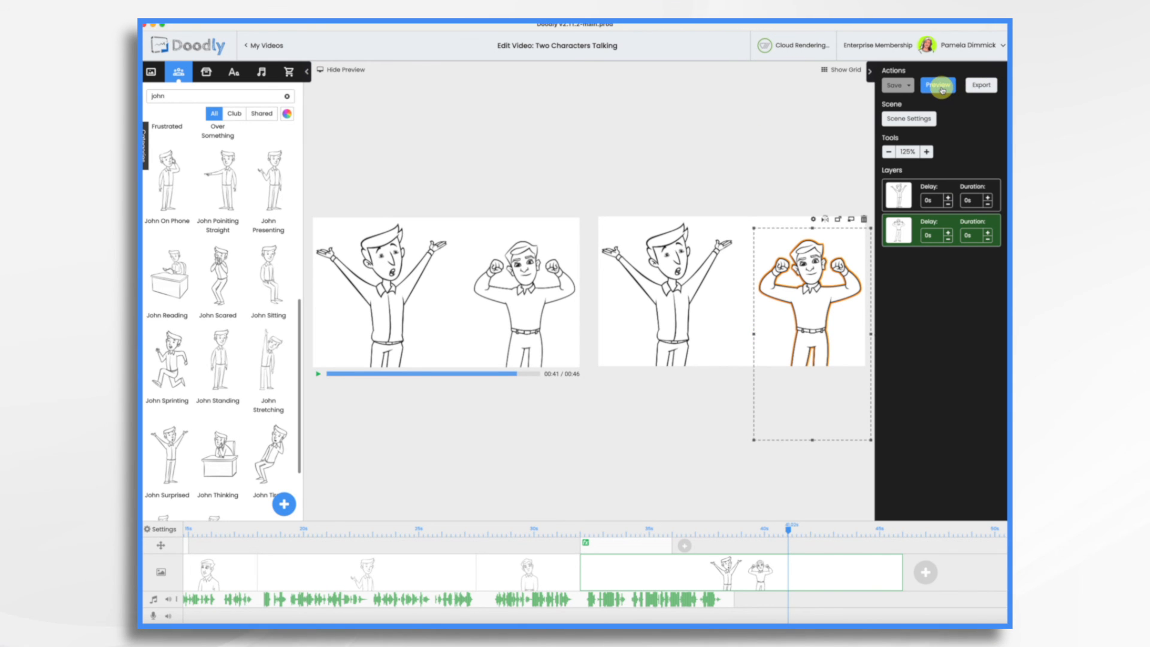
Preview the whole video through to the final shot of John and Andrew together.
left_click(937, 85)
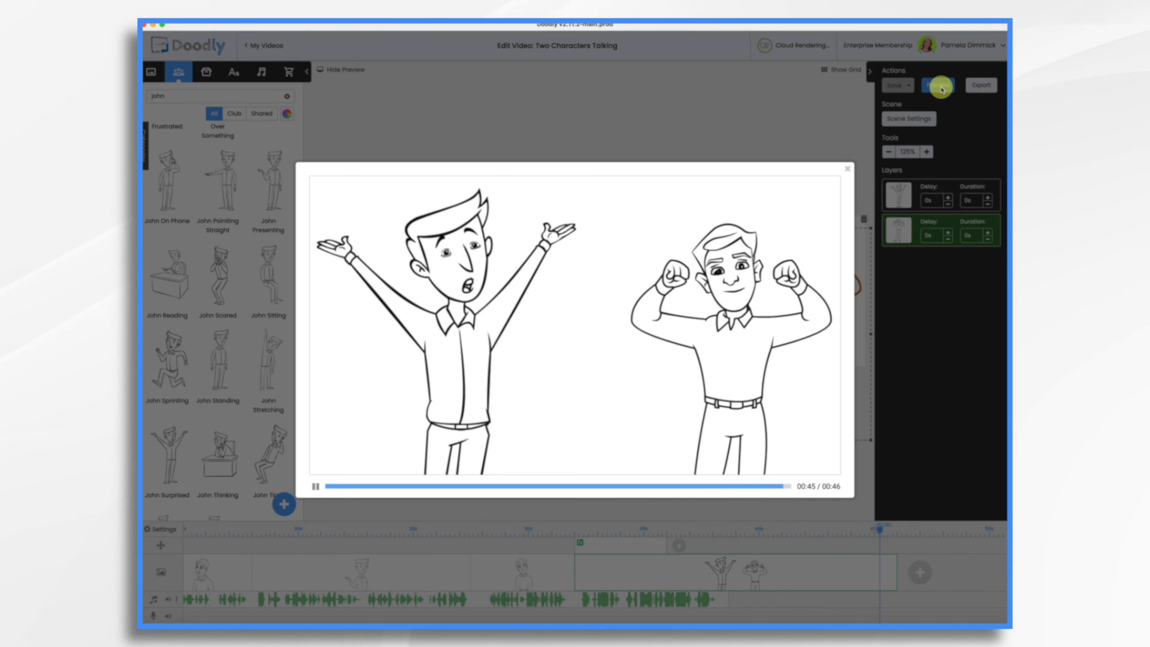
left_click(314, 487)
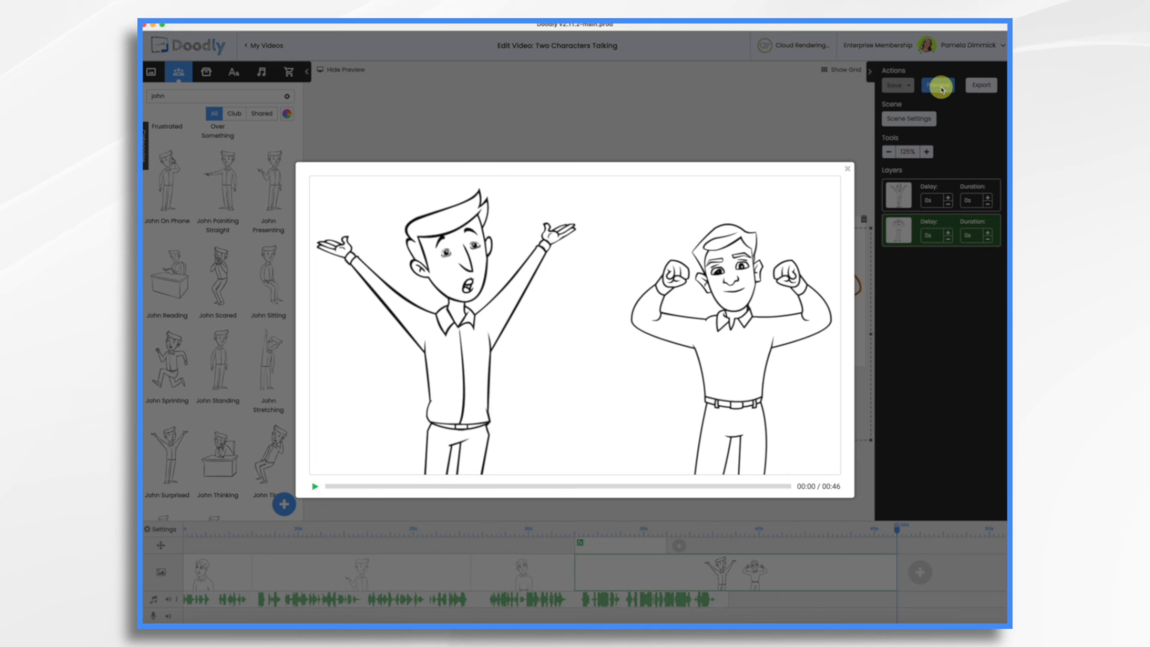